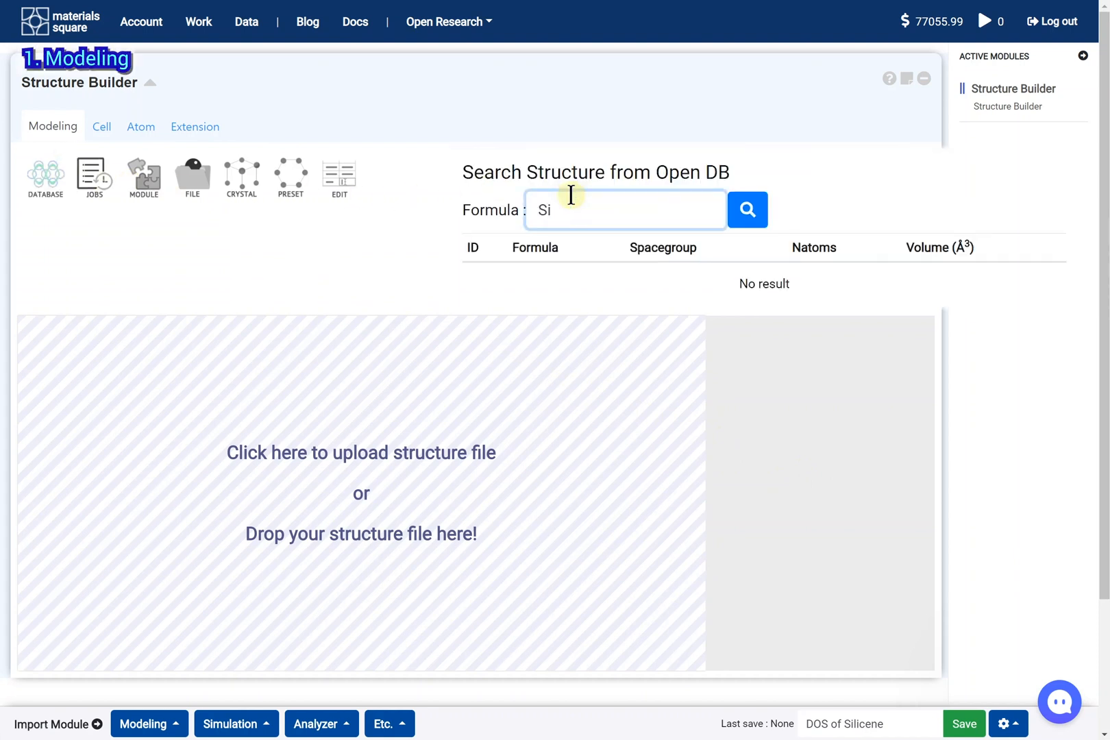
Search the open database for Si and load the hexagonal structure mp-165
left_click(746, 209)
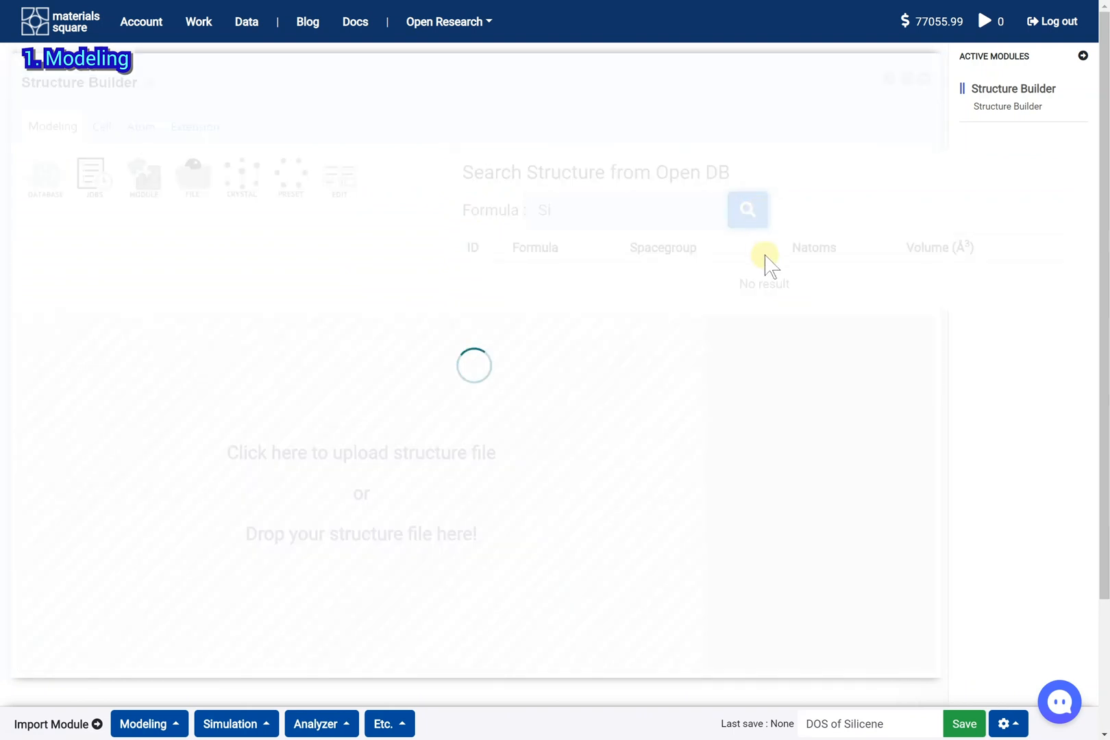
left_click(746, 210)
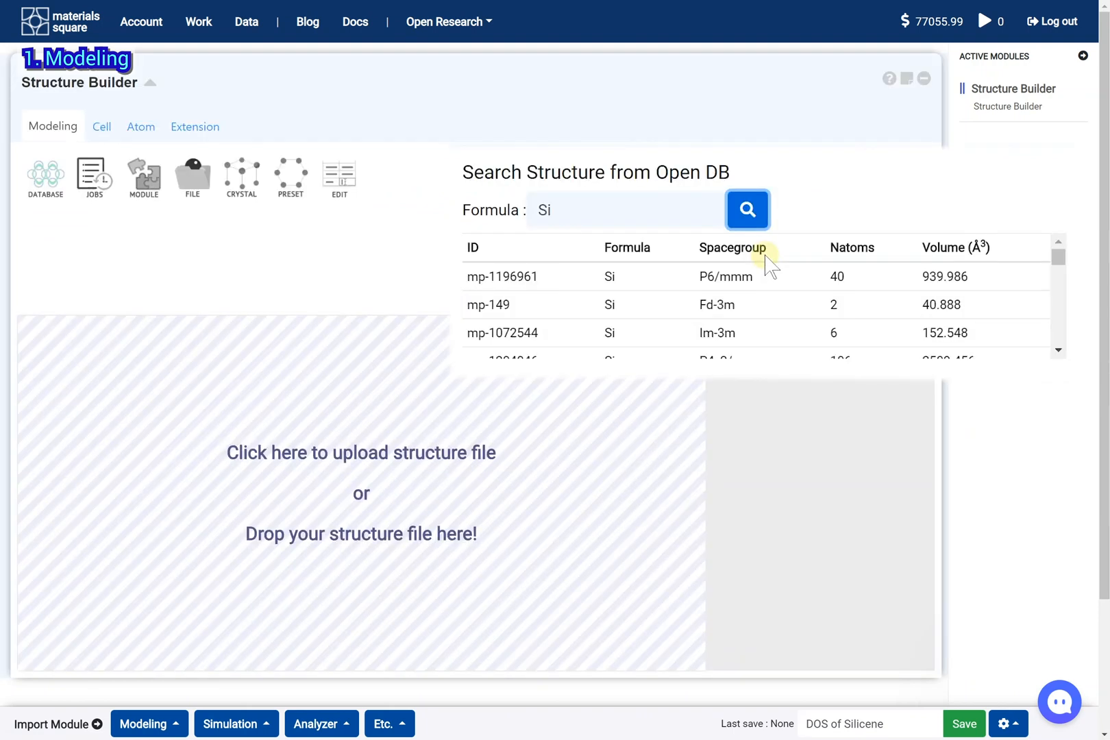
scroll("down", 3)
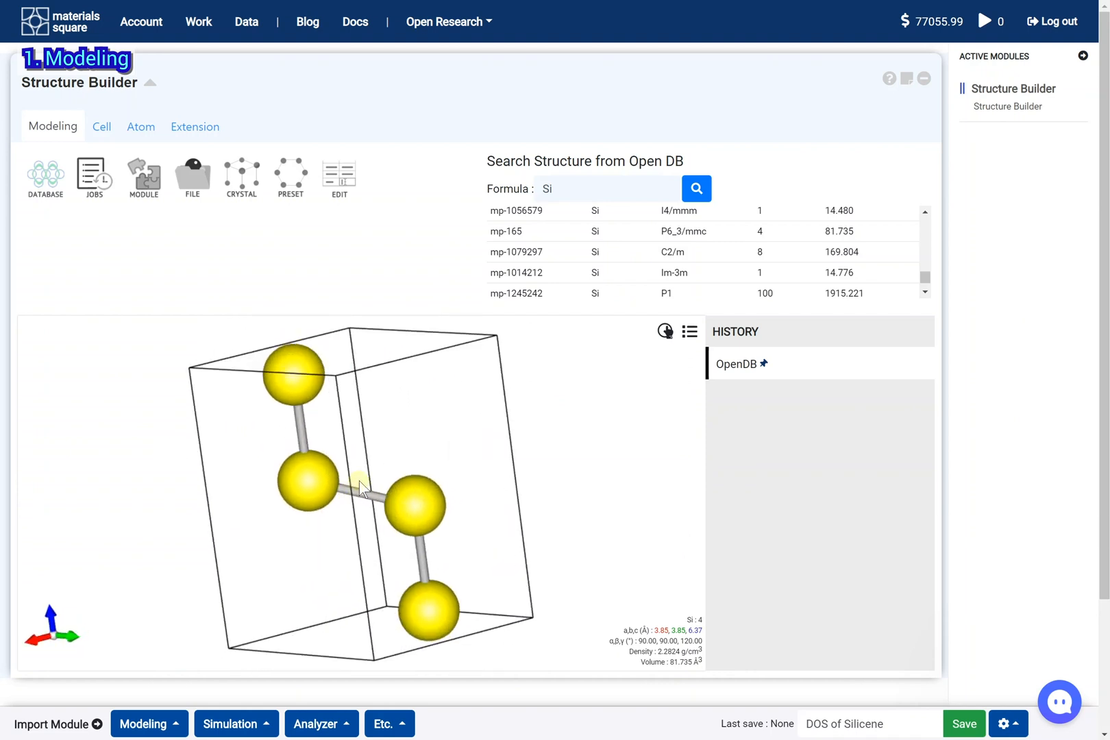
Reset the view and delete two of the four silicon atoms, leaving a two-atom cell
left_click(664, 332)
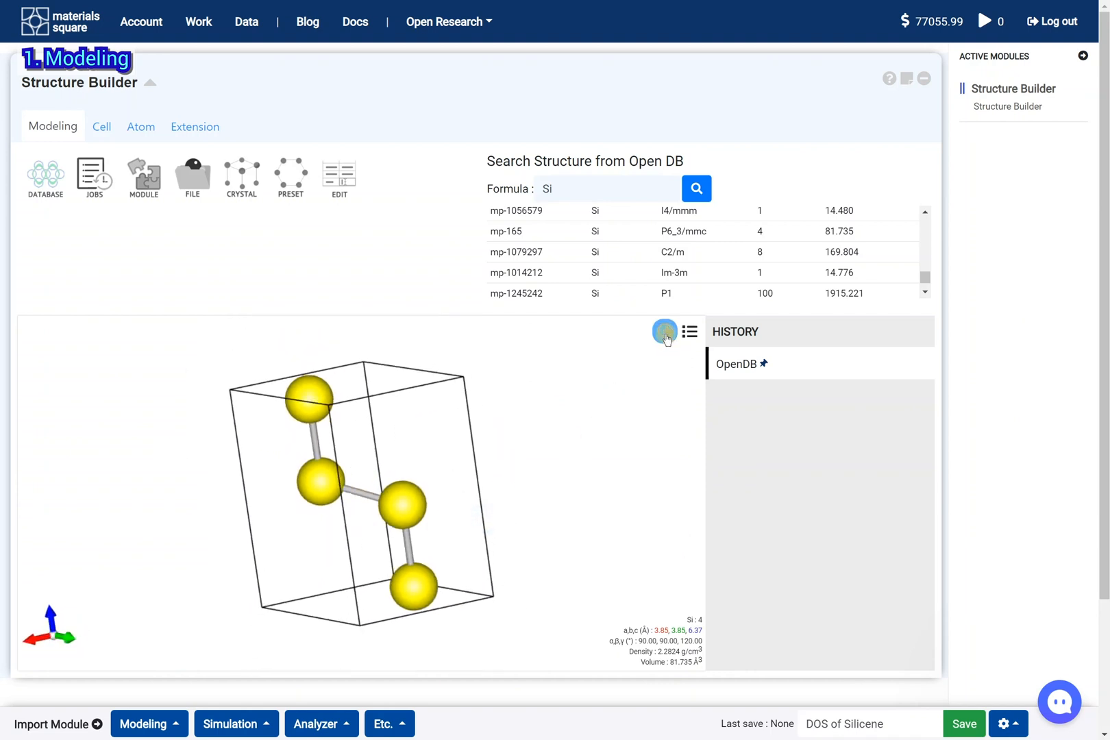
left_click(663, 331)
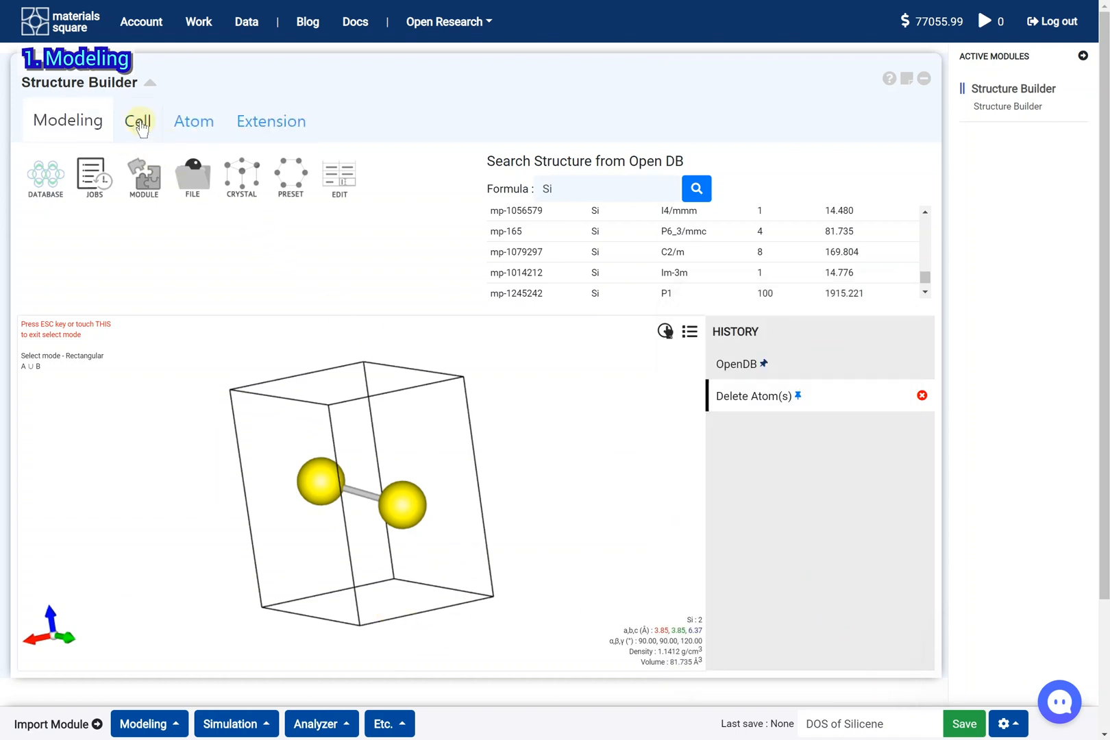
left_click(138, 122)
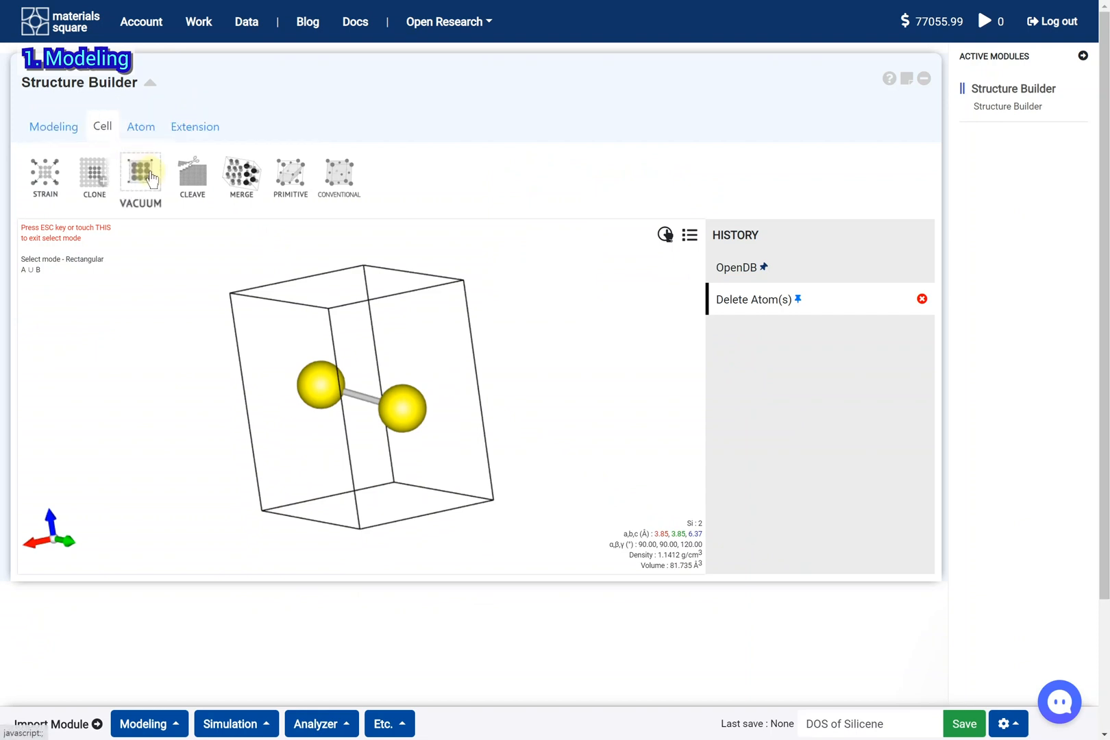
Add 5 Å vacuum on both -c and +c, stretching c to 16.37 Å
left_click(141, 176)
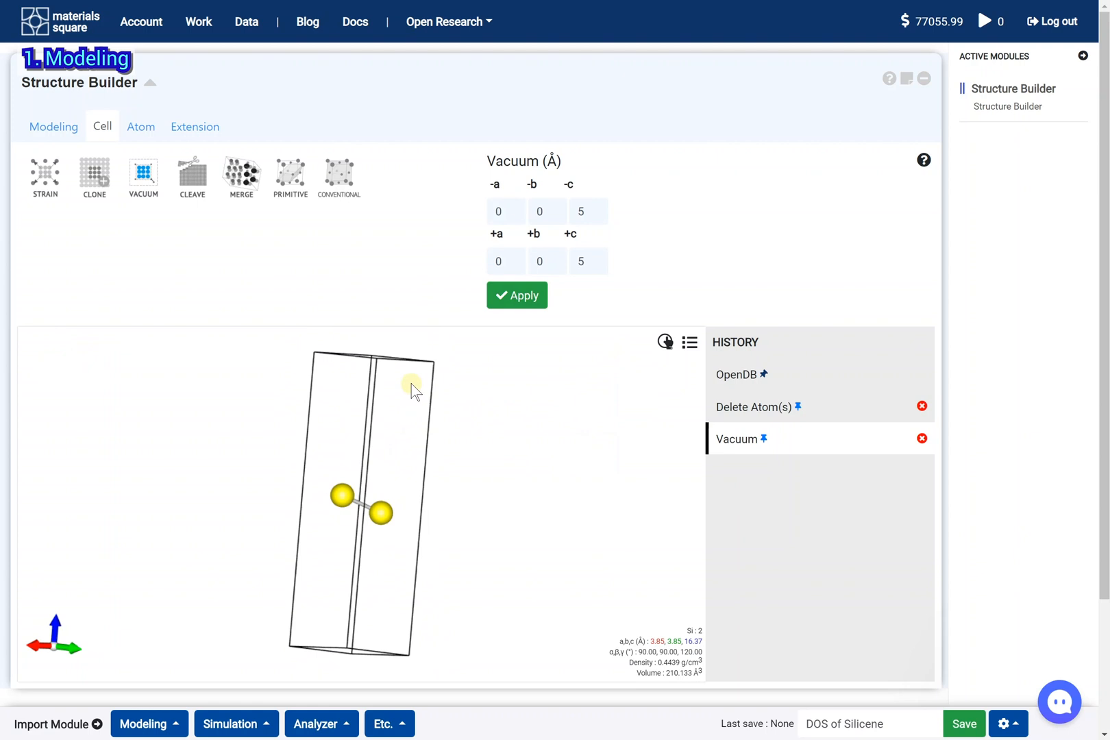
left_click(687, 342)
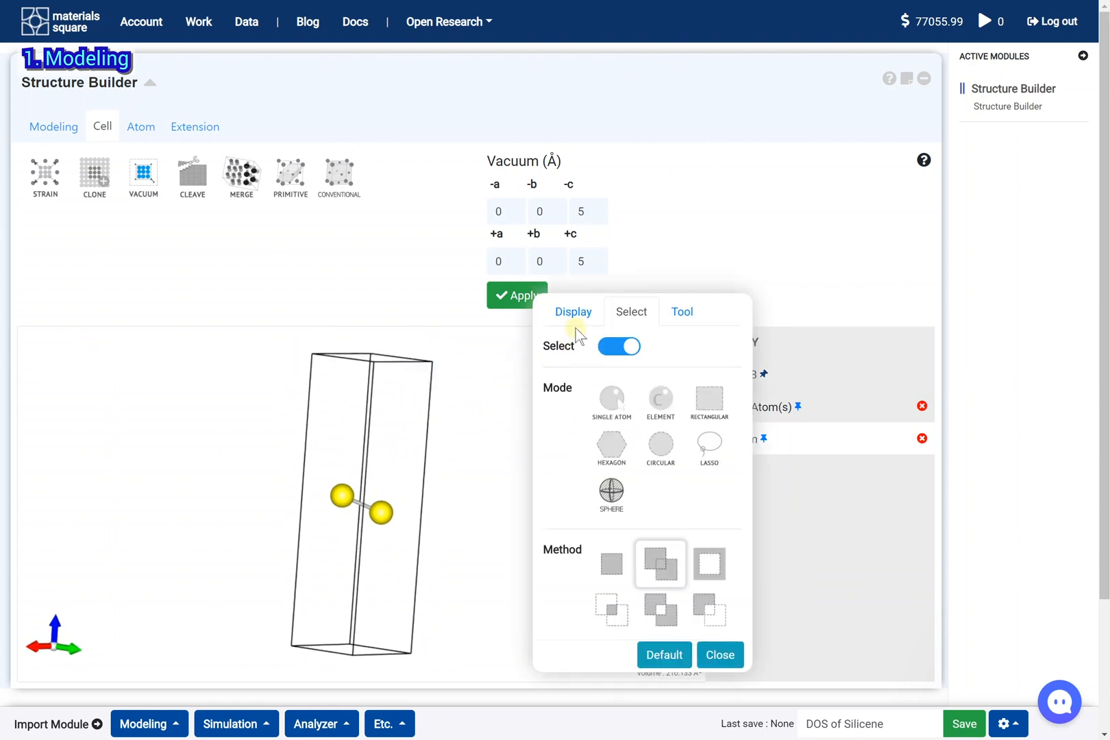
Set the viewer's ghost-atom tolerances to 1 along x, y and z
left_click(572, 312)
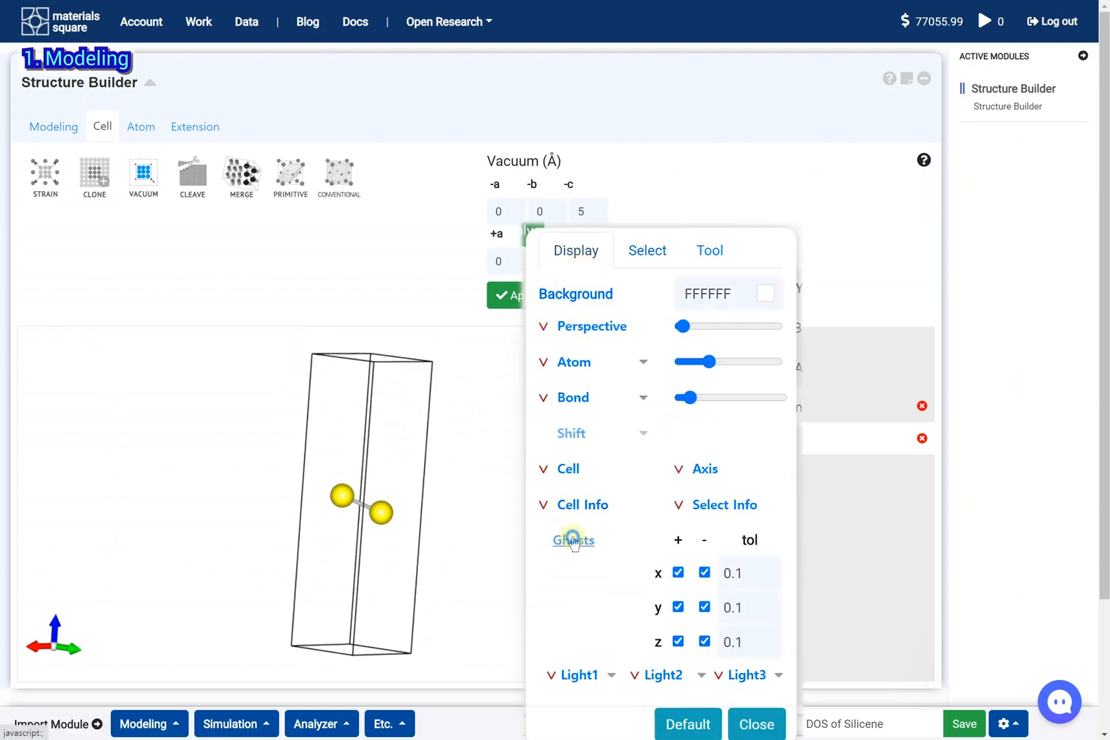
left_click(742, 573)
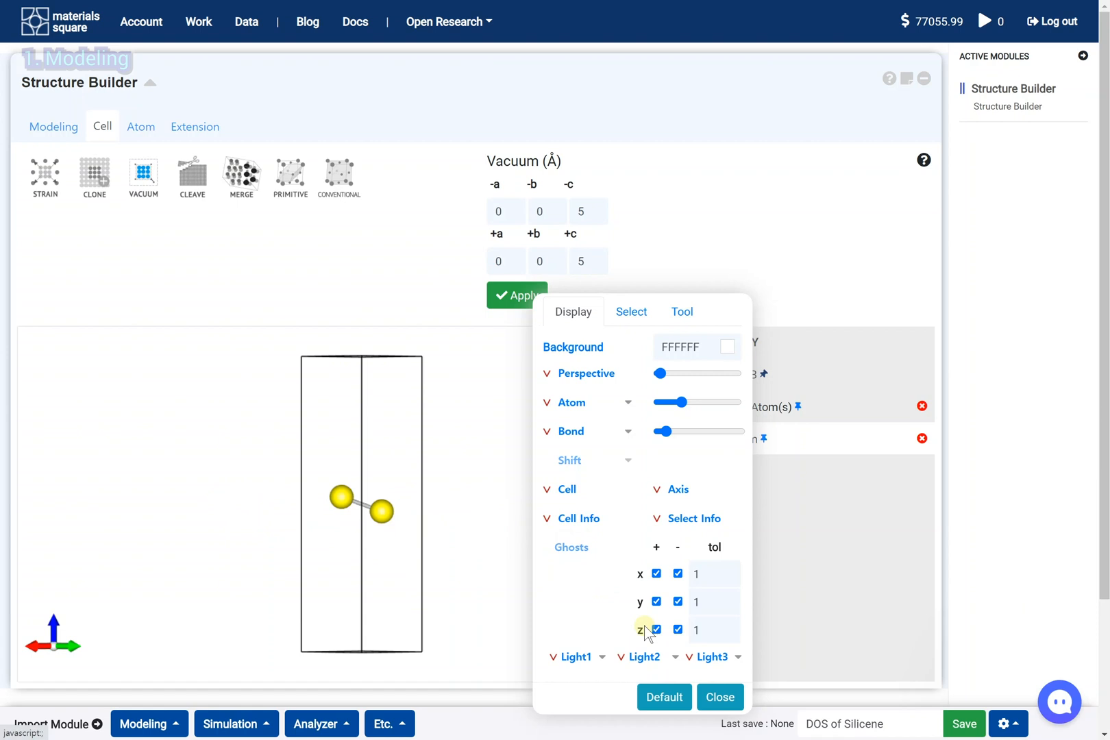
left_click(720, 696)
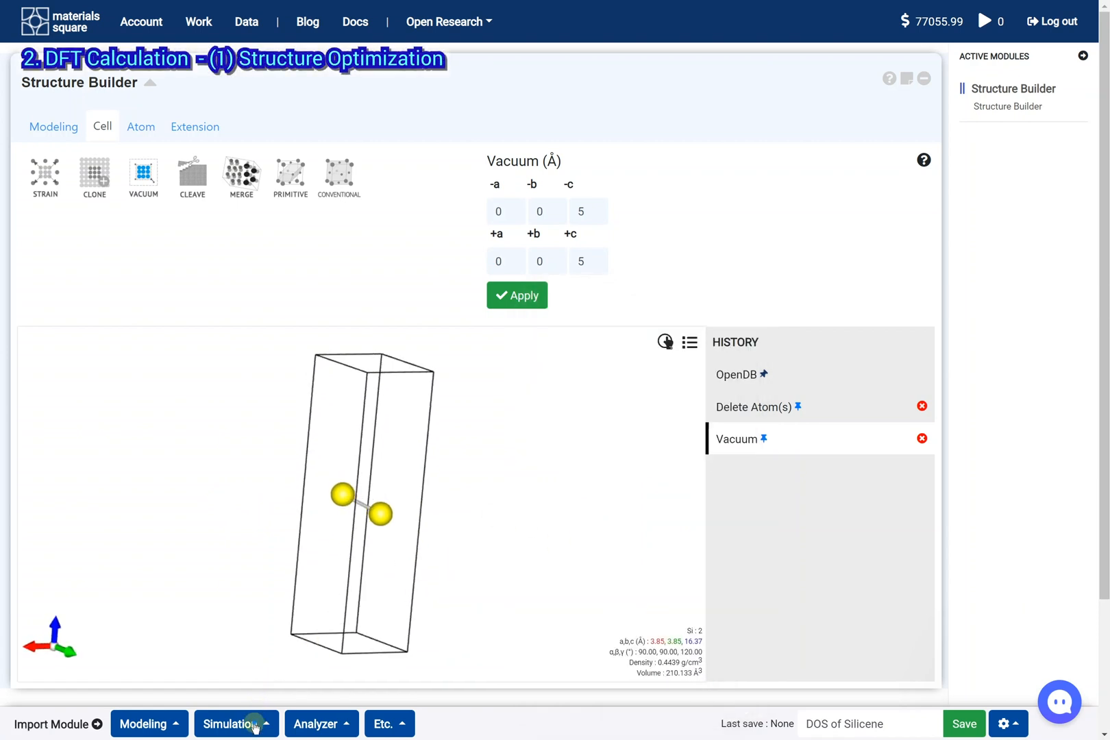
Add Quantum Espresso with High precision, ionic+cell optimization, Van der Waals, and 50/400 Ry cutoffs
left_click(235, 723)
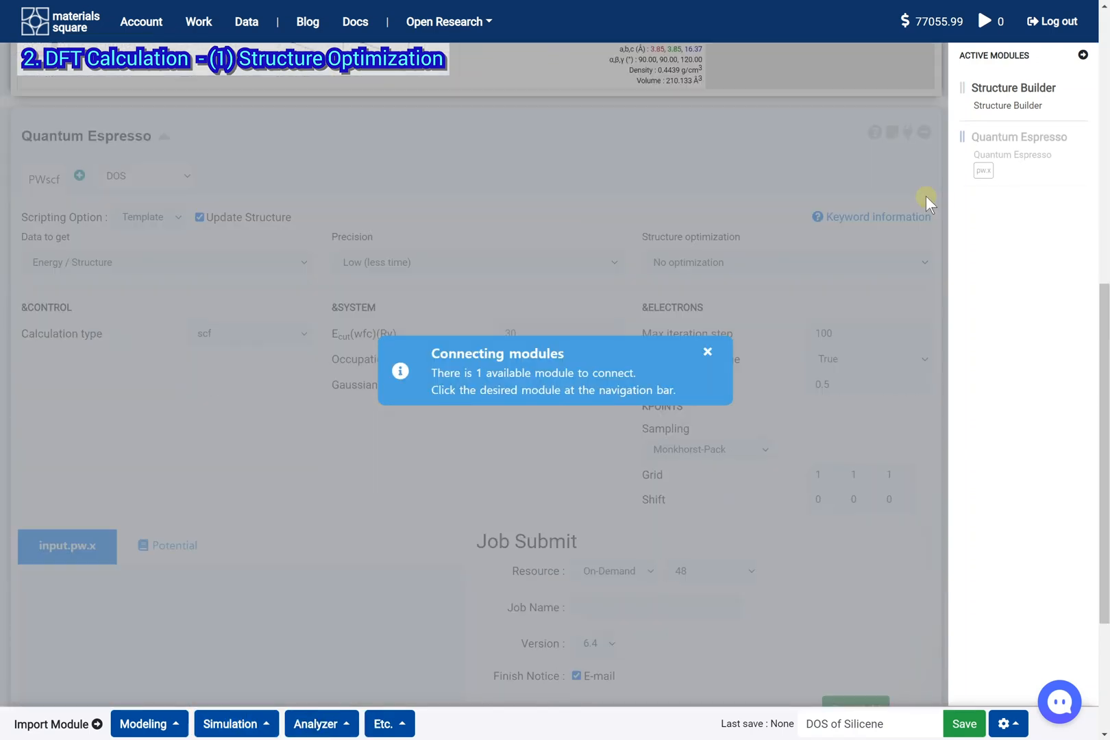
left_click(706, 352)
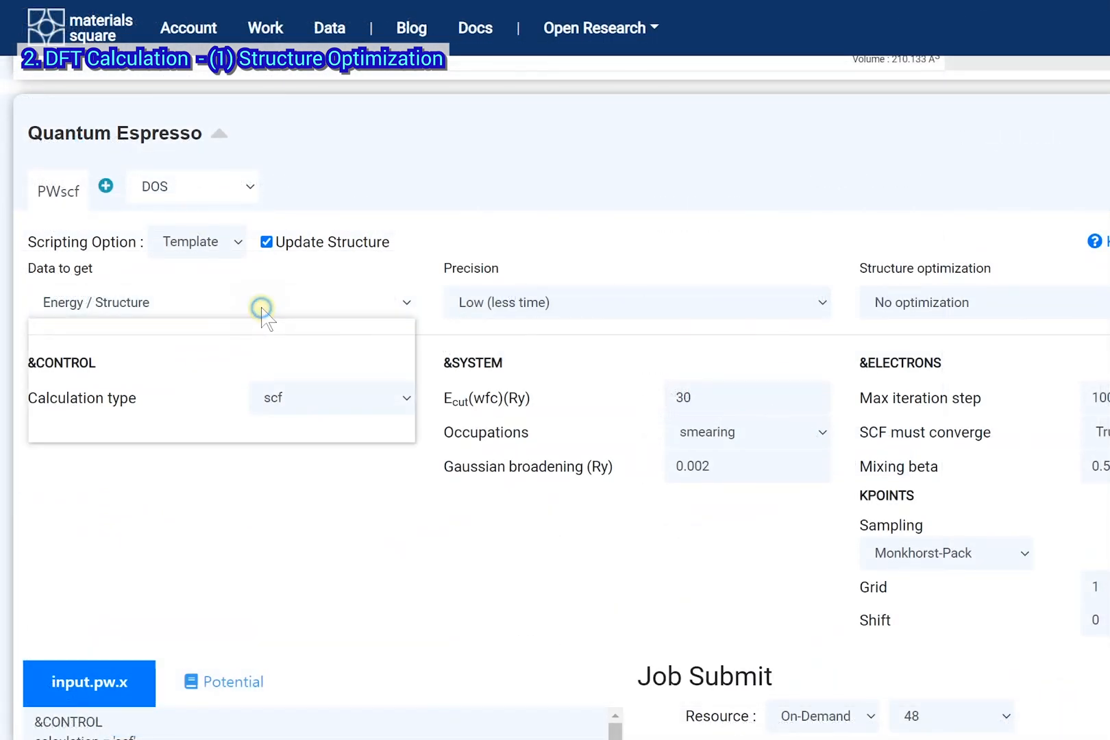
left_click(635, 302)
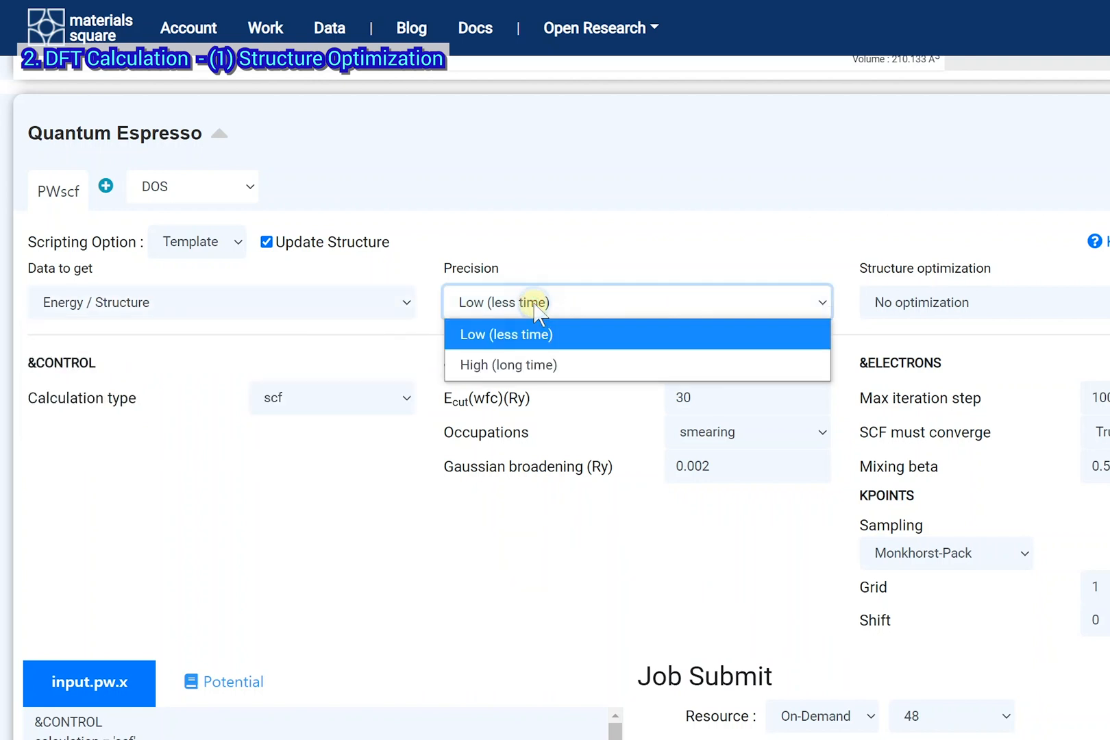
left_click(507, 364)
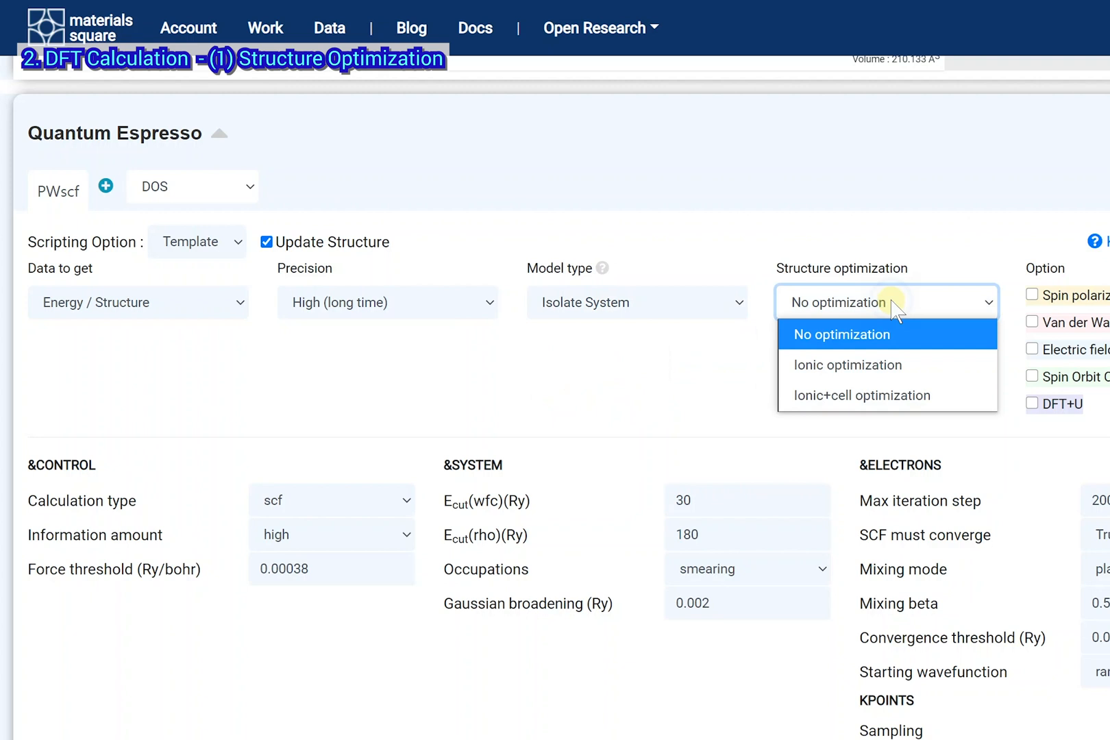
left_click(862, 395)
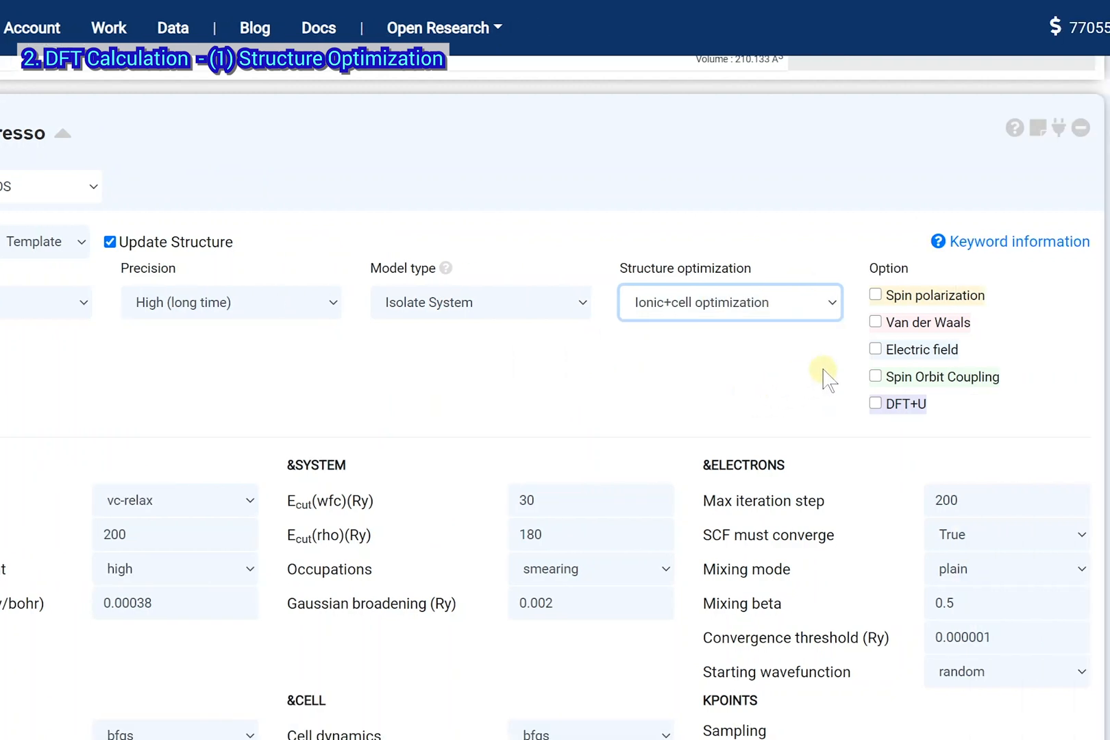
left_click(875, 322)
type("4")
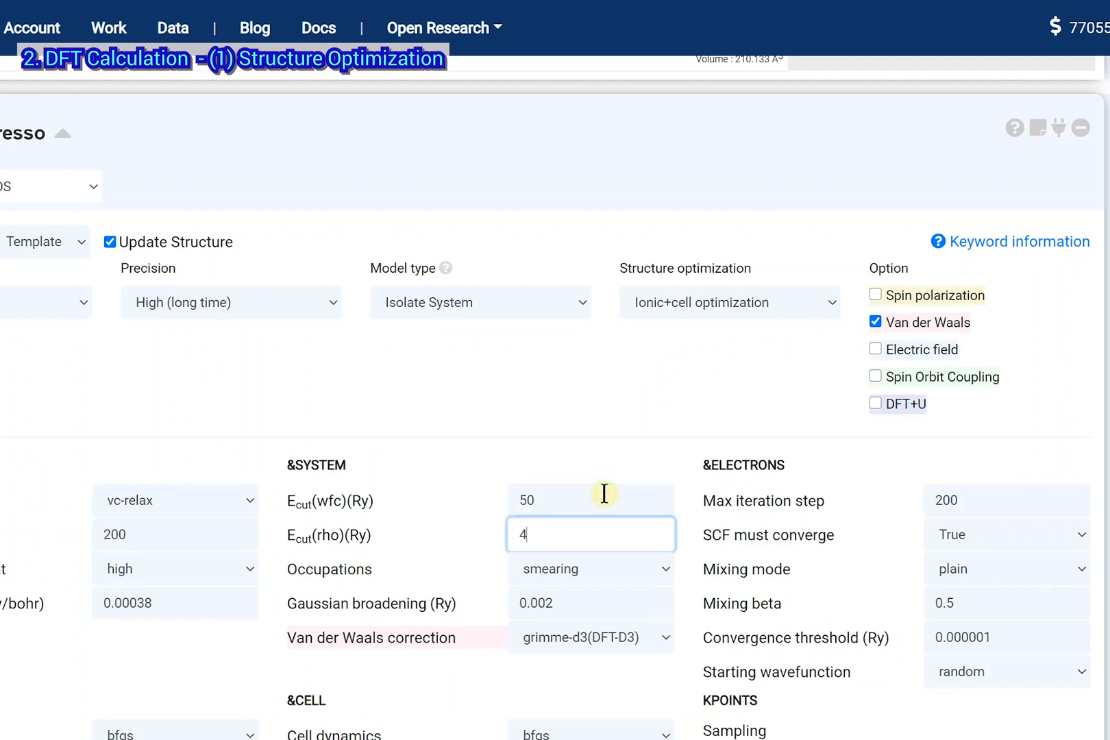
type("00")
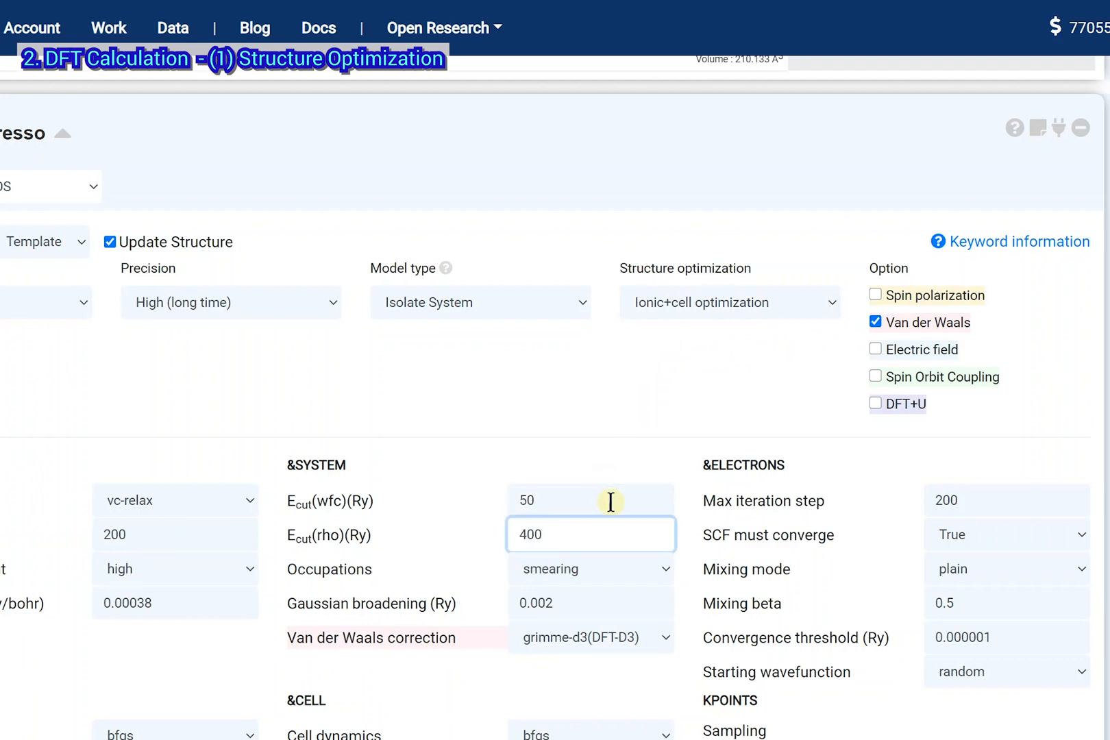
mouse_move(938, 717)
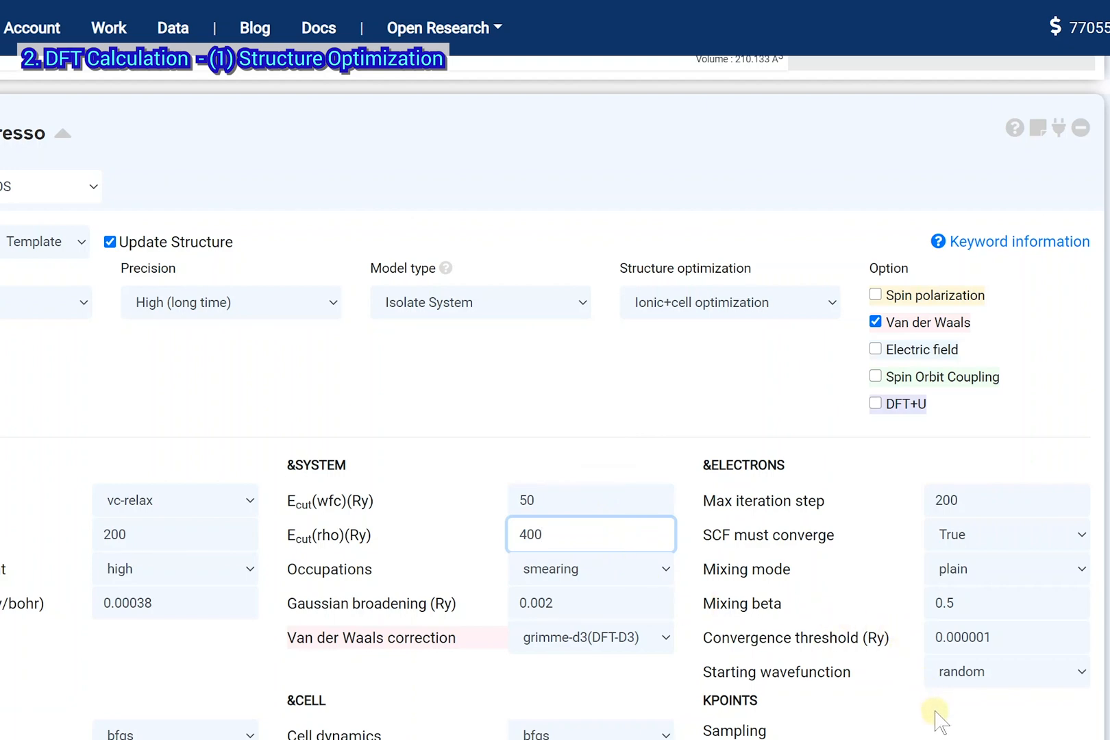
scroll("down", 3)
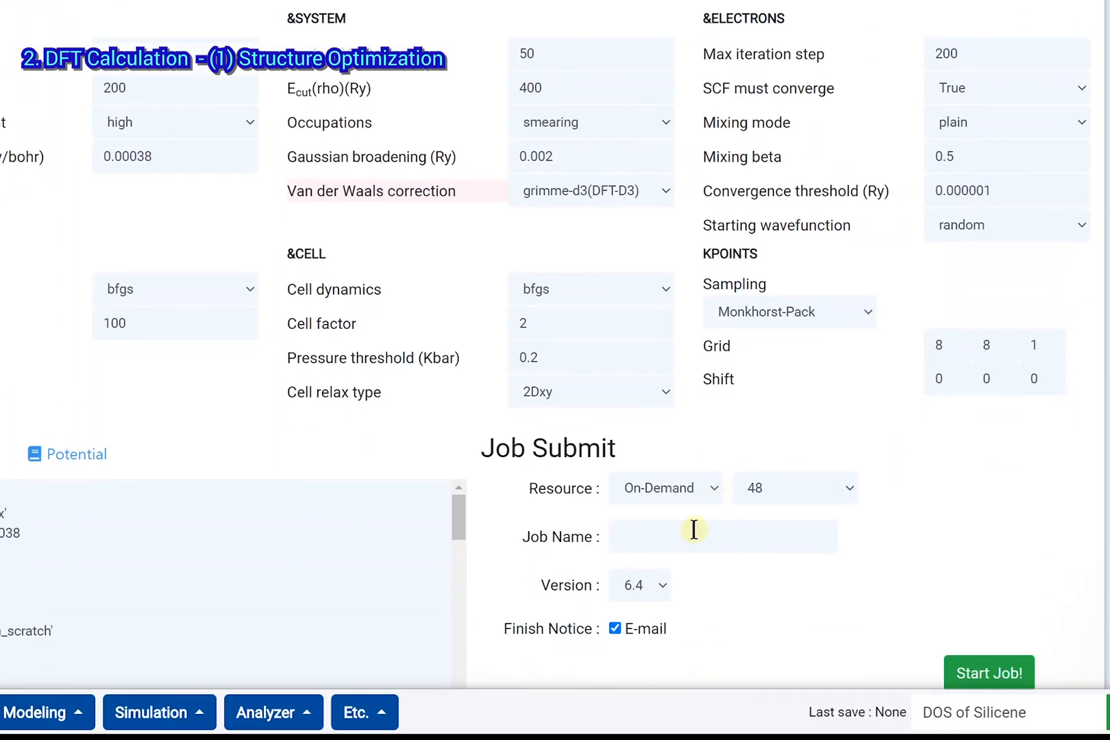
Name the job silicene.vcrlx and submit it
type("silicene.vc")
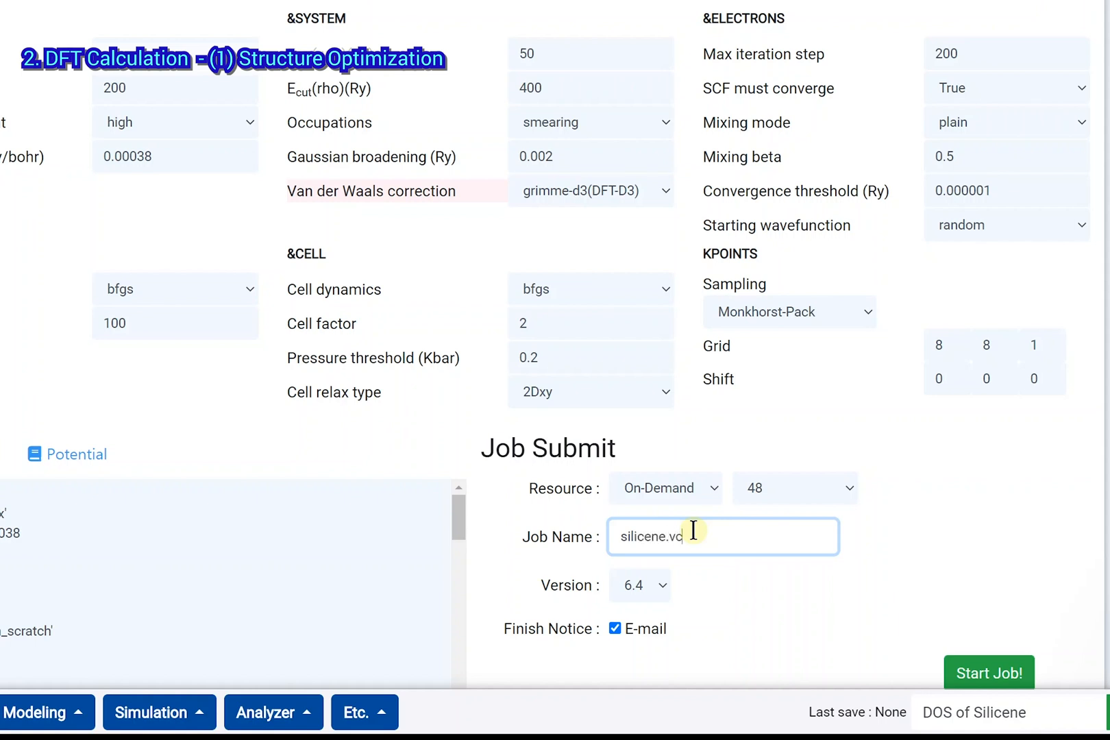
type("rlx")
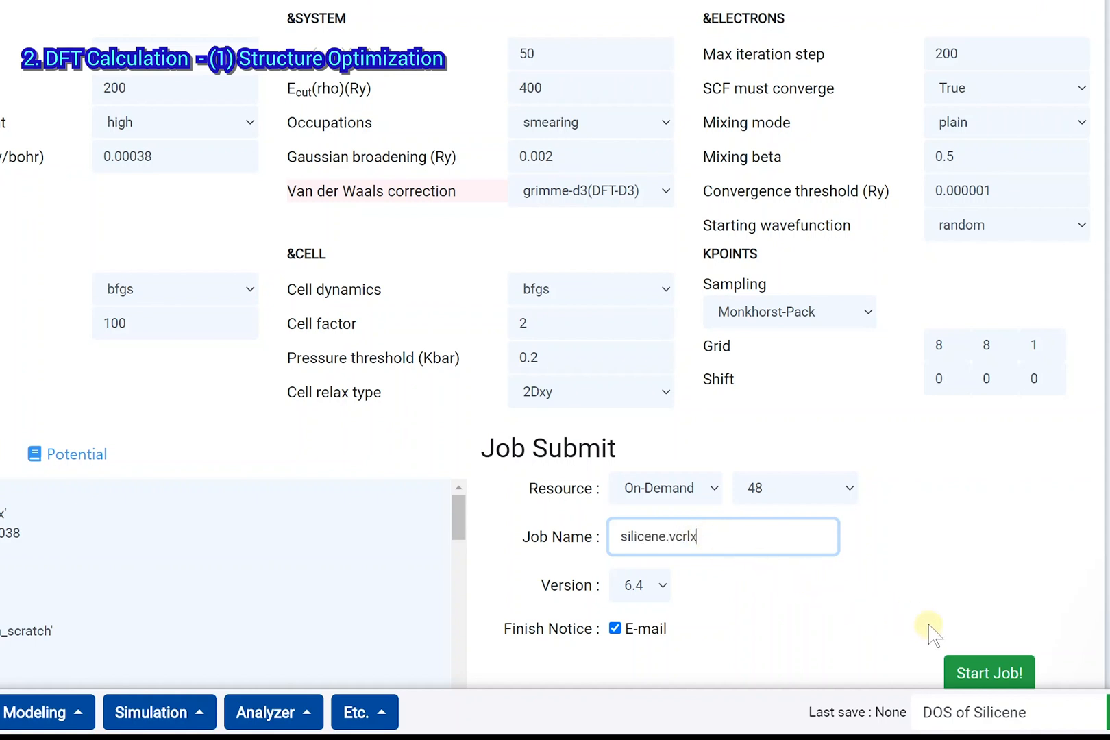
left_click(988, 672)
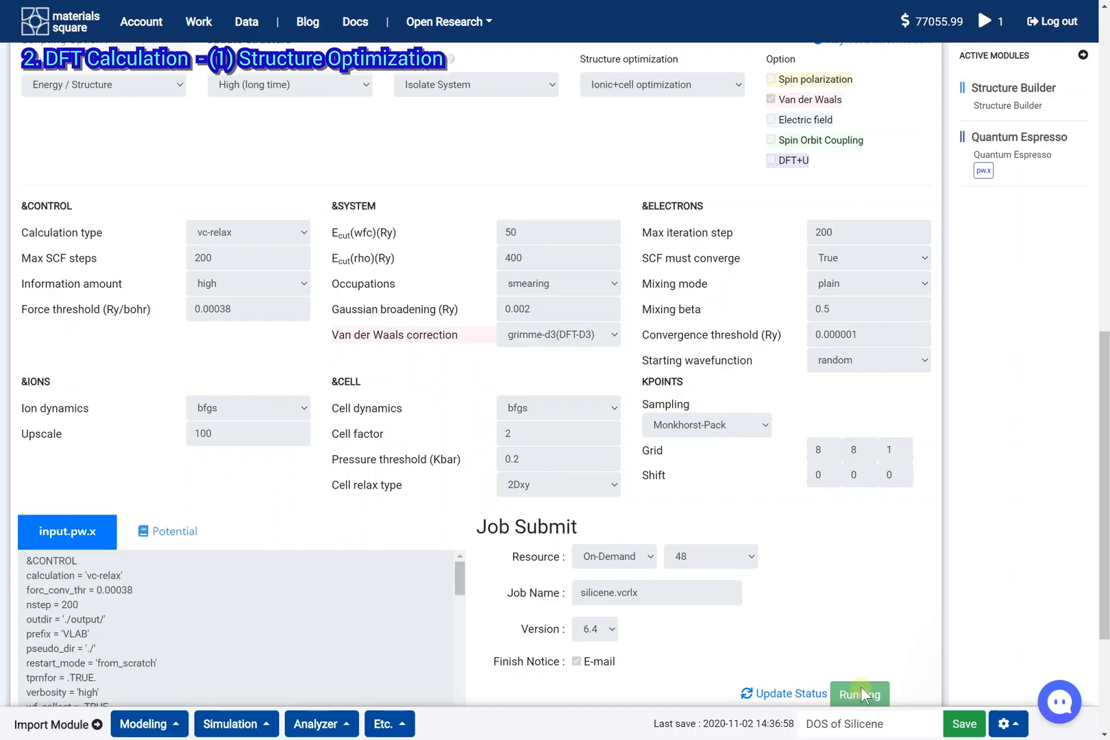
Monitor the running jobs until silicene.vcrlx (id 38859) finishes
left_click(985, 22)
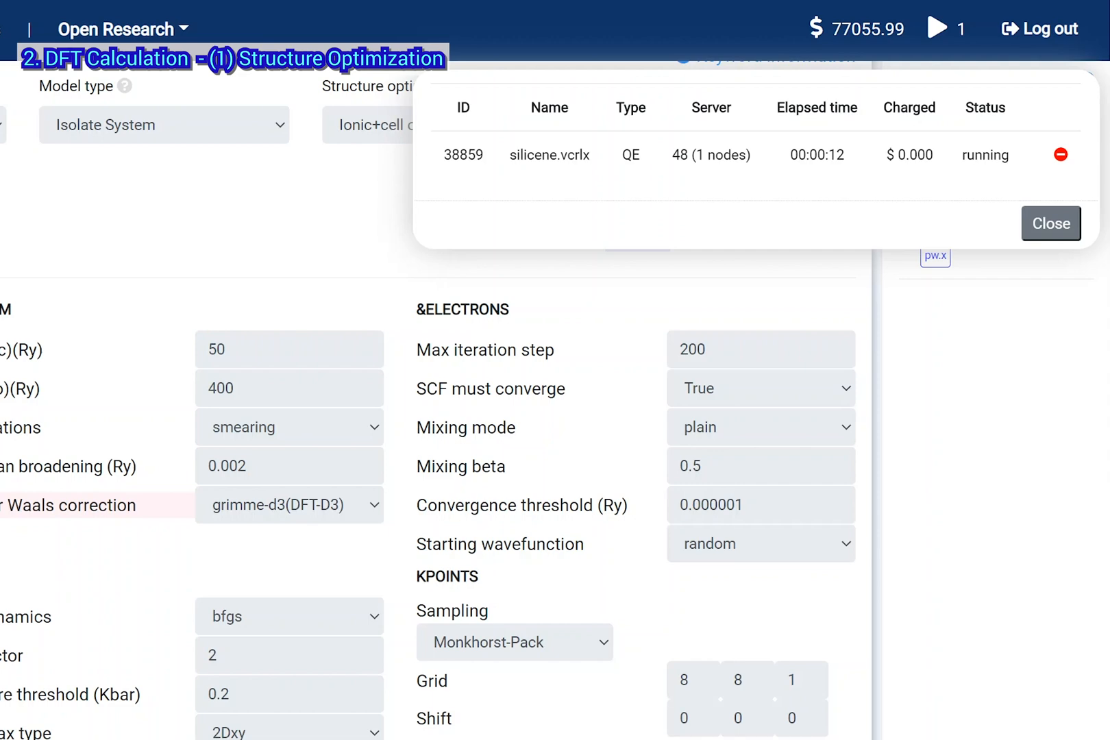
left_click(1060, 154)
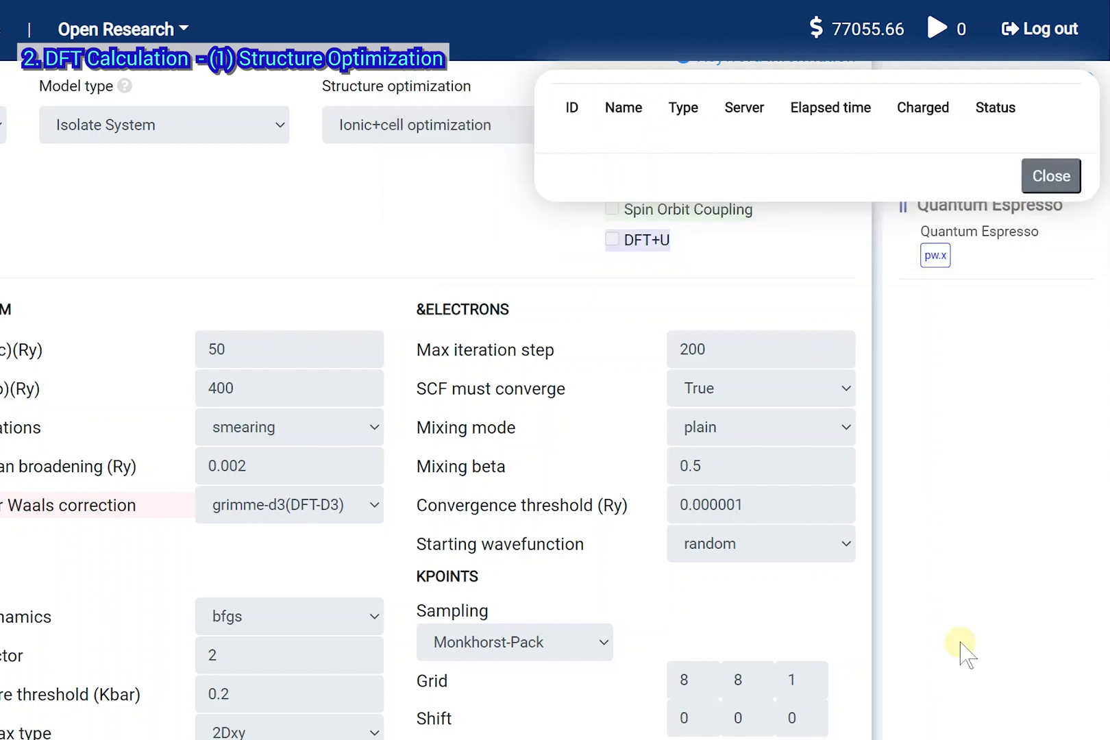
left_click(1049, 175)
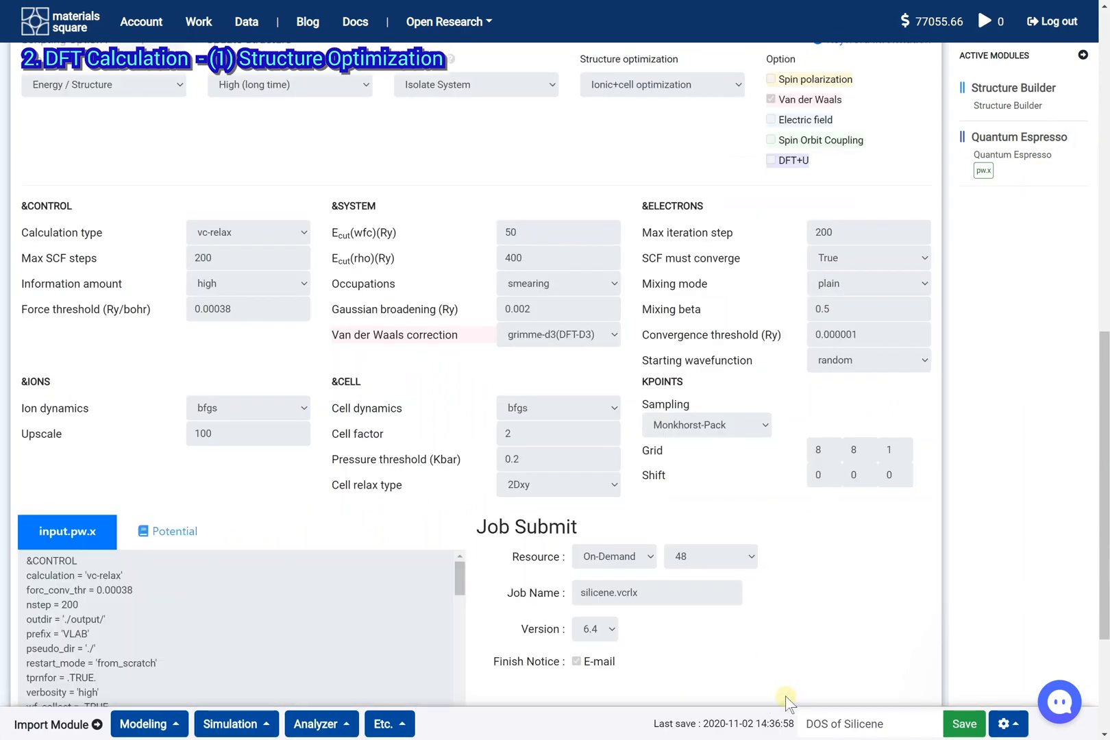
mouse_move(975, 134)
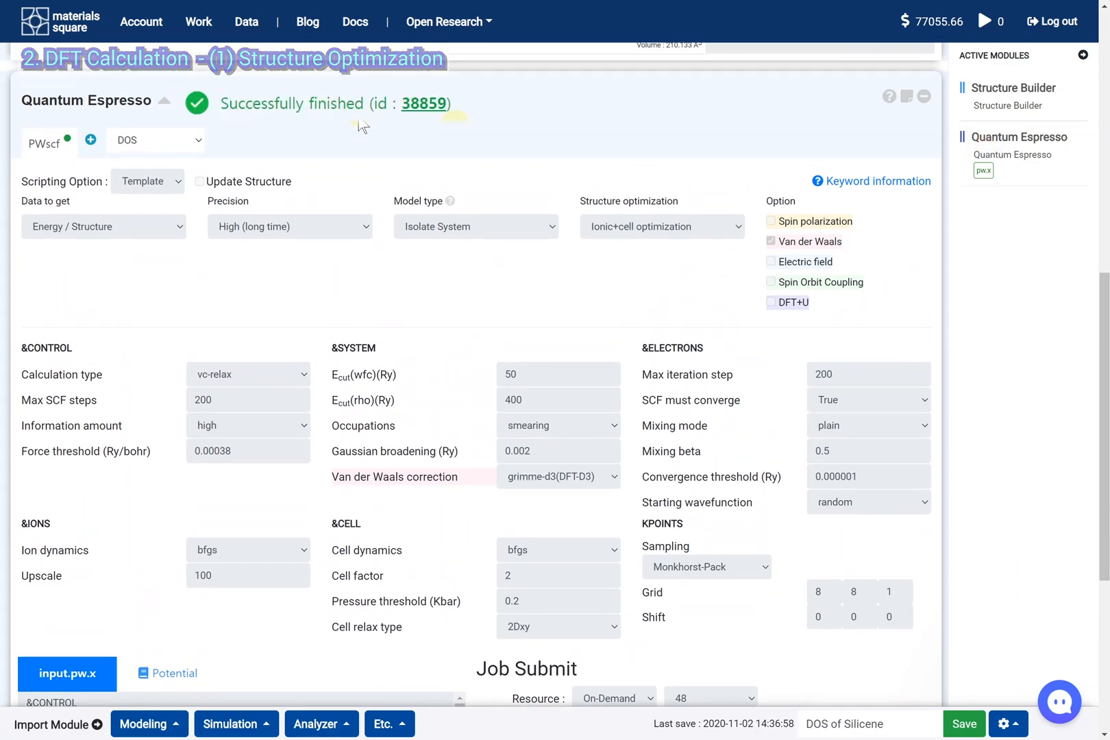
left_click(247, 723)
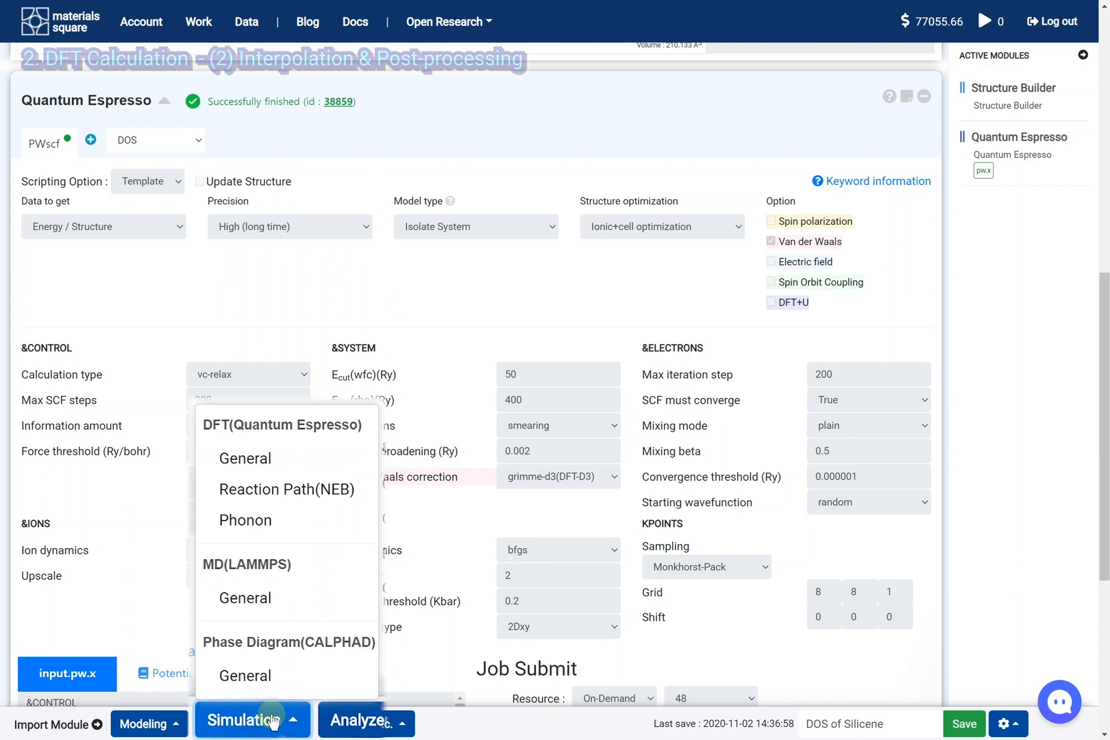
Add a general DFT Quantum Espresso module and link it to the finished optimization
left_click(244, 458)
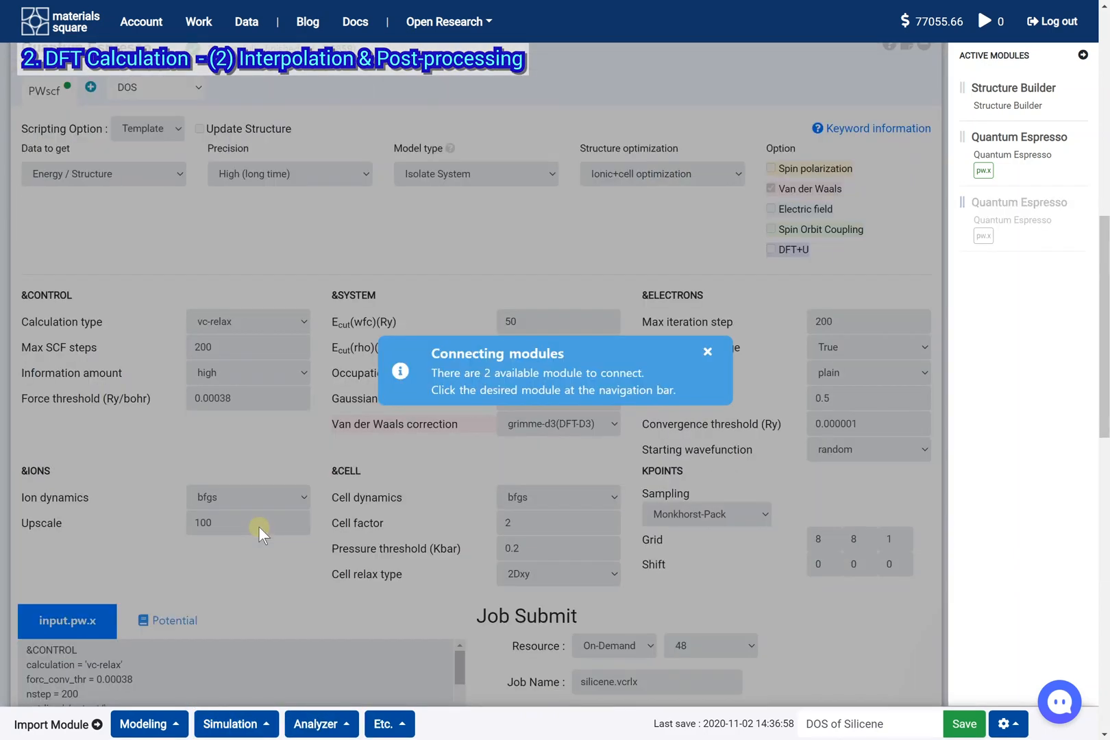
left_click(991, 196)
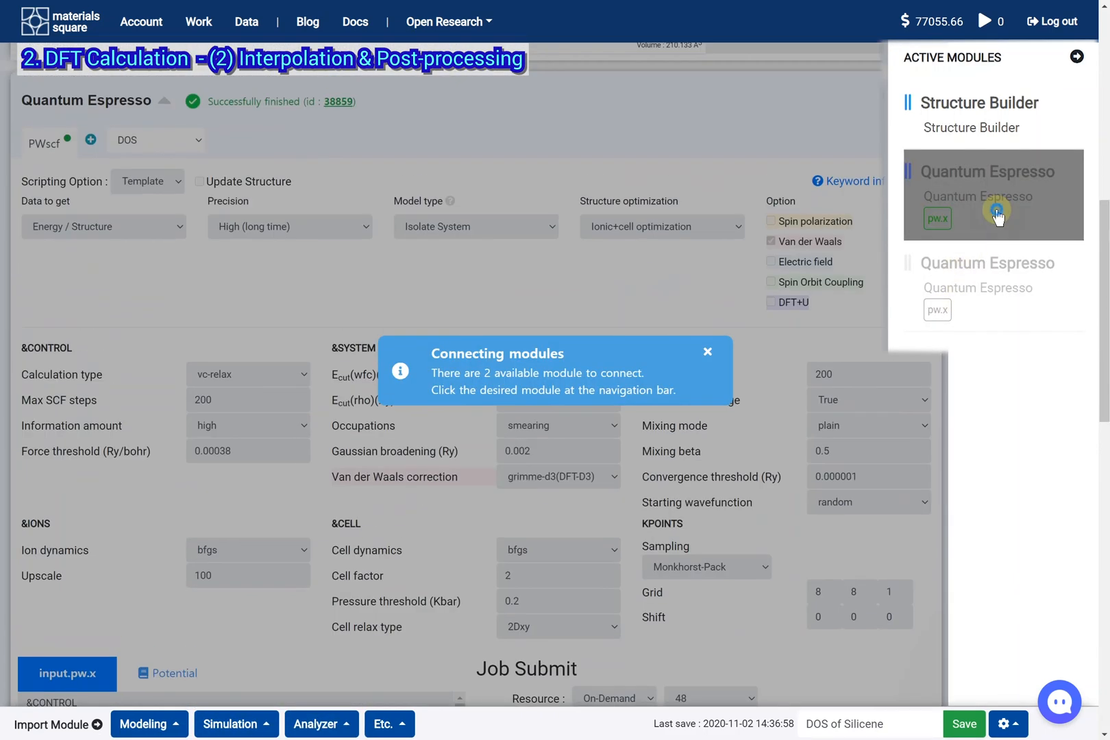
left_click(706, 352)
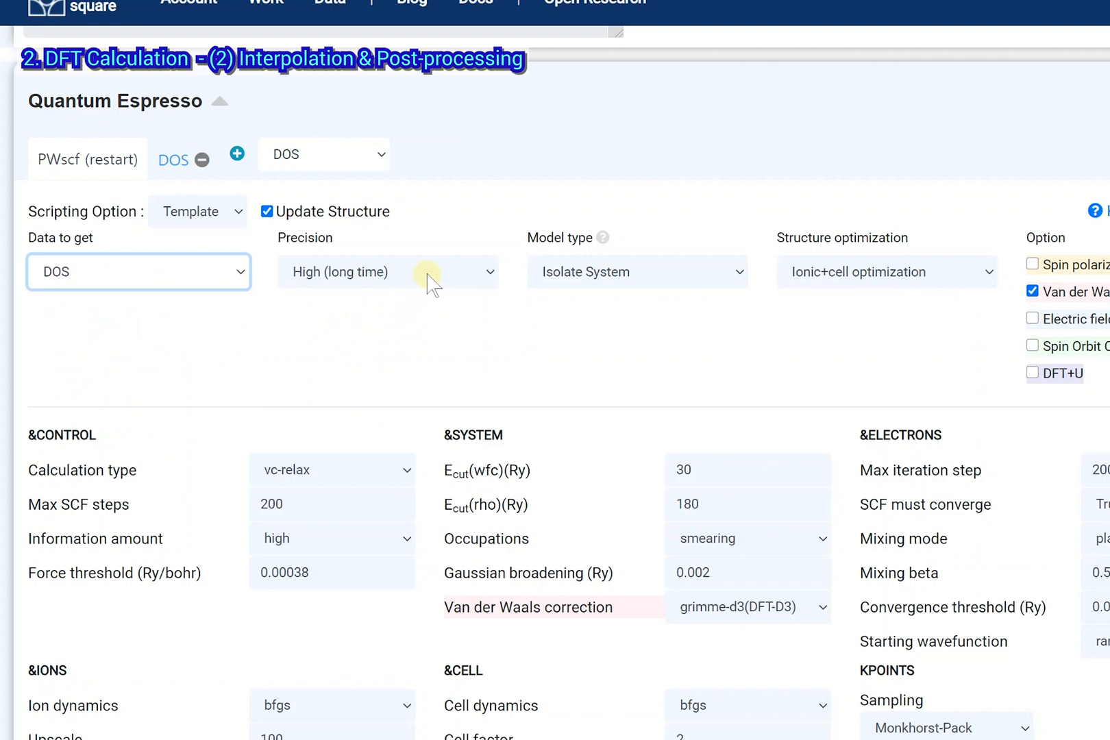
mouse_move(899, 276)
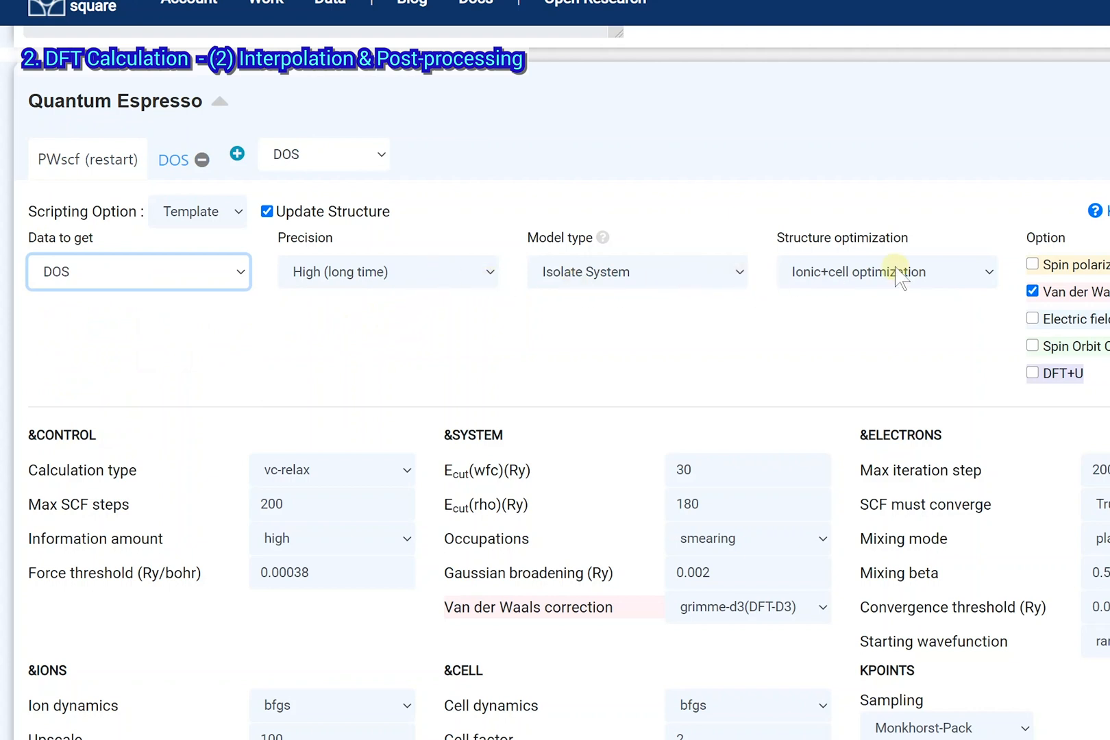
Set the restart step to no optimization, nscf calculation, and 50 Ry Ecut(wfc)
left_click(887, 271)
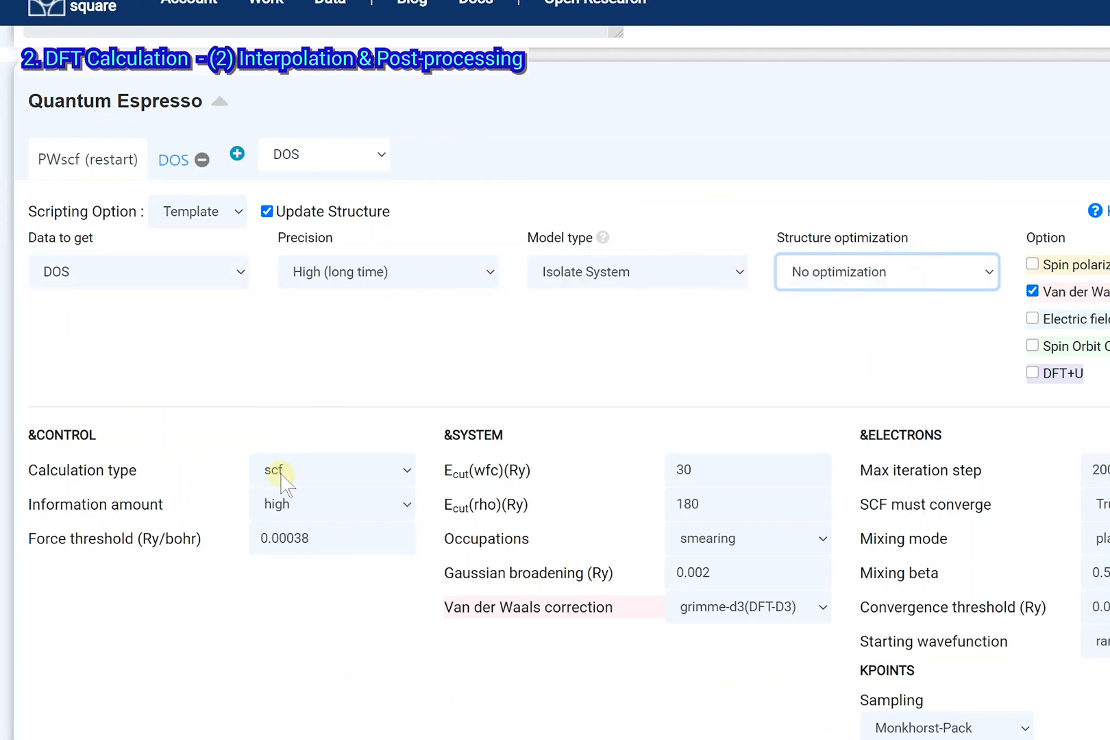
left_click(331, 469)
type("50")
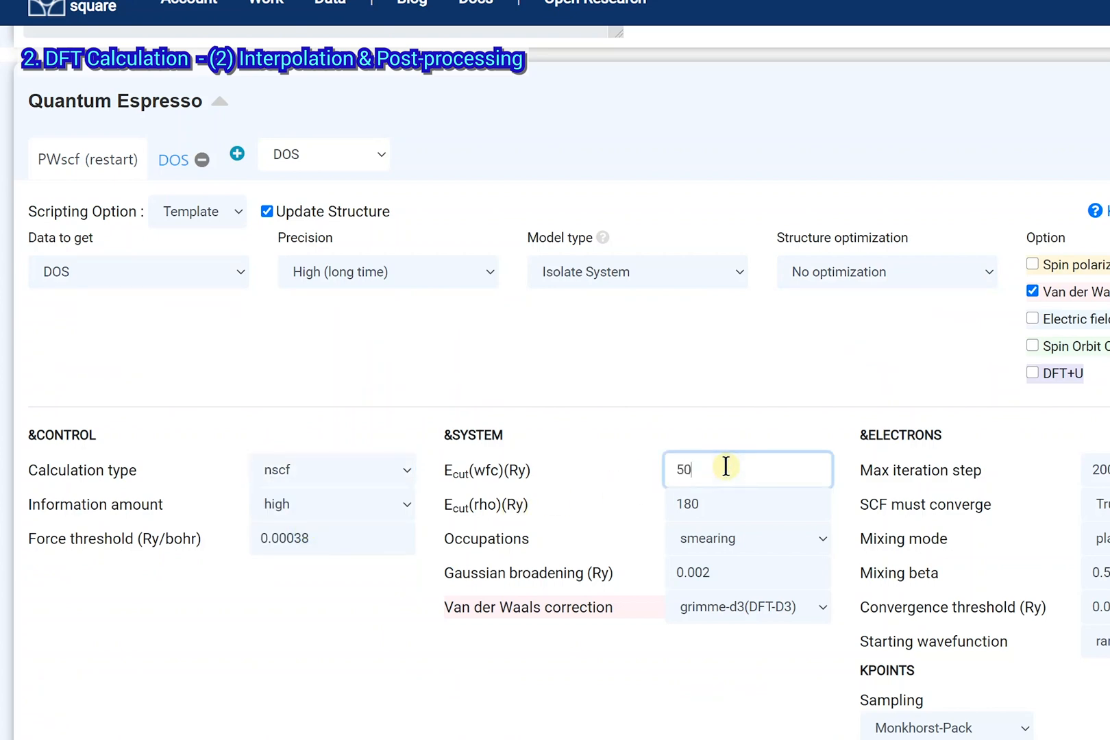
scroll("down", 3)
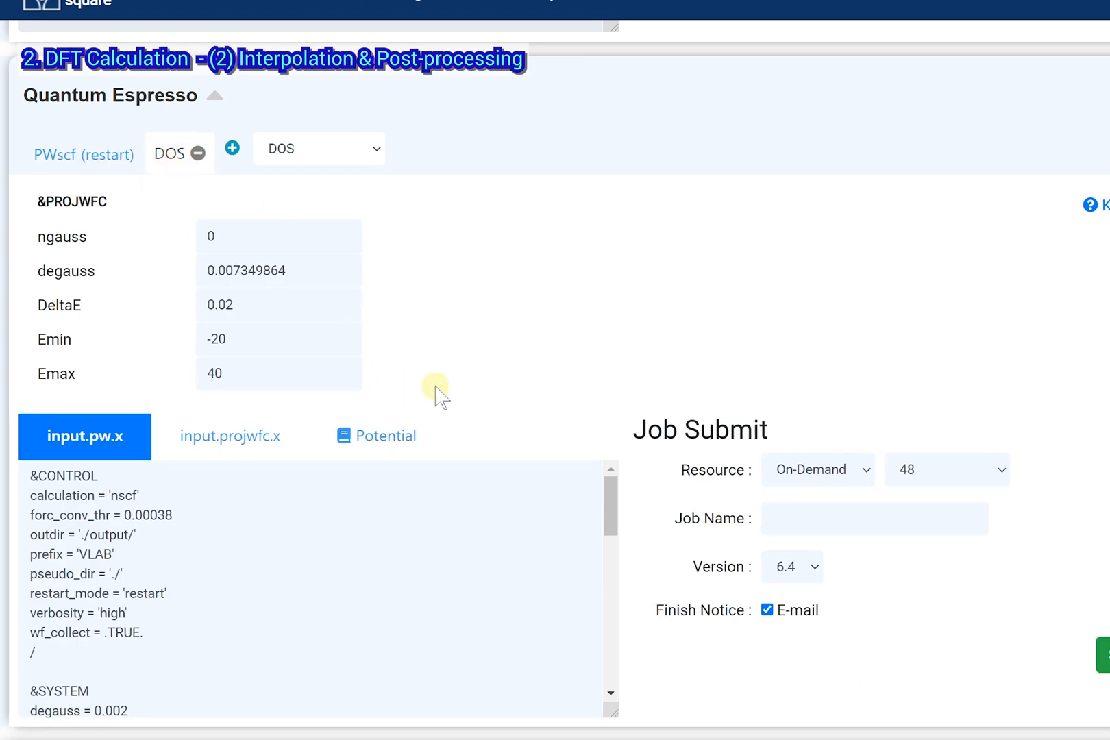
Submit the DOS job silicene.nscf on 8 cores
left_click(946, 469)
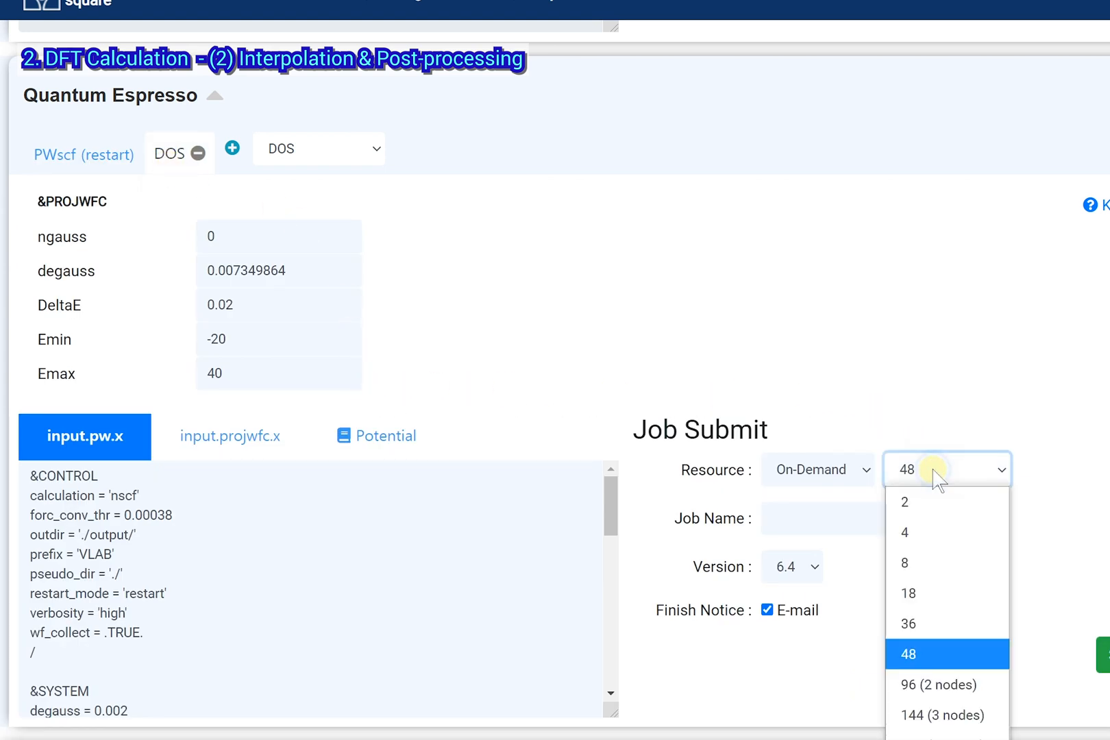
left_click(903, 562)
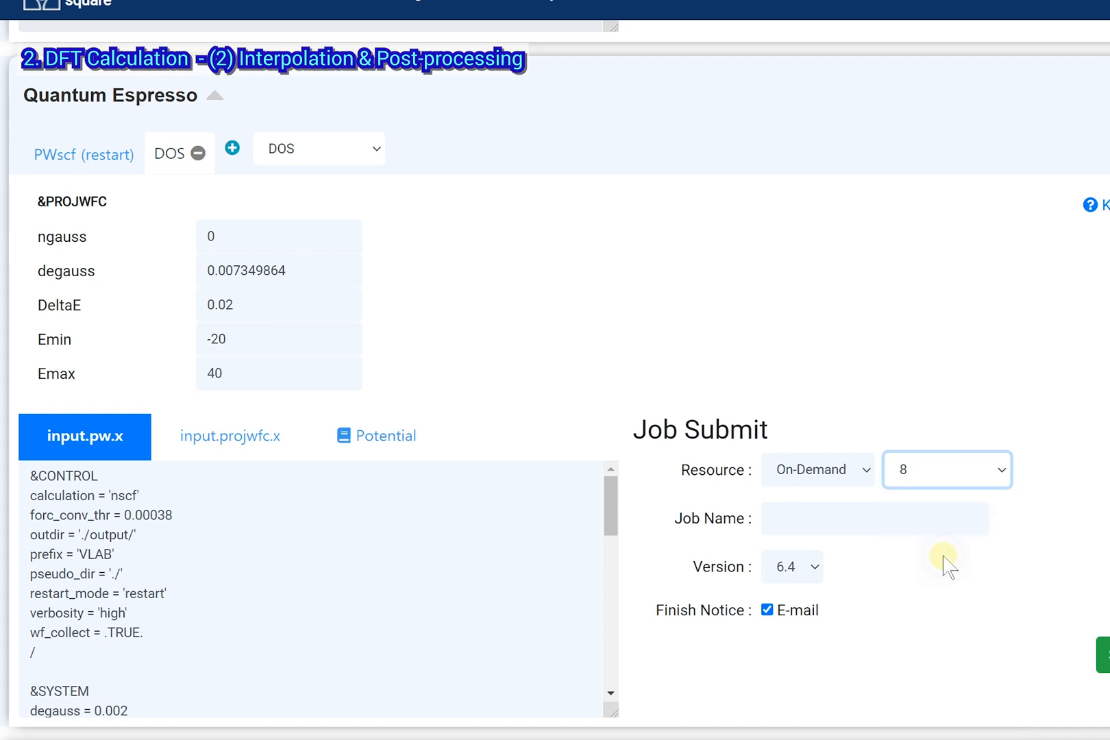
left_click(874, 518)
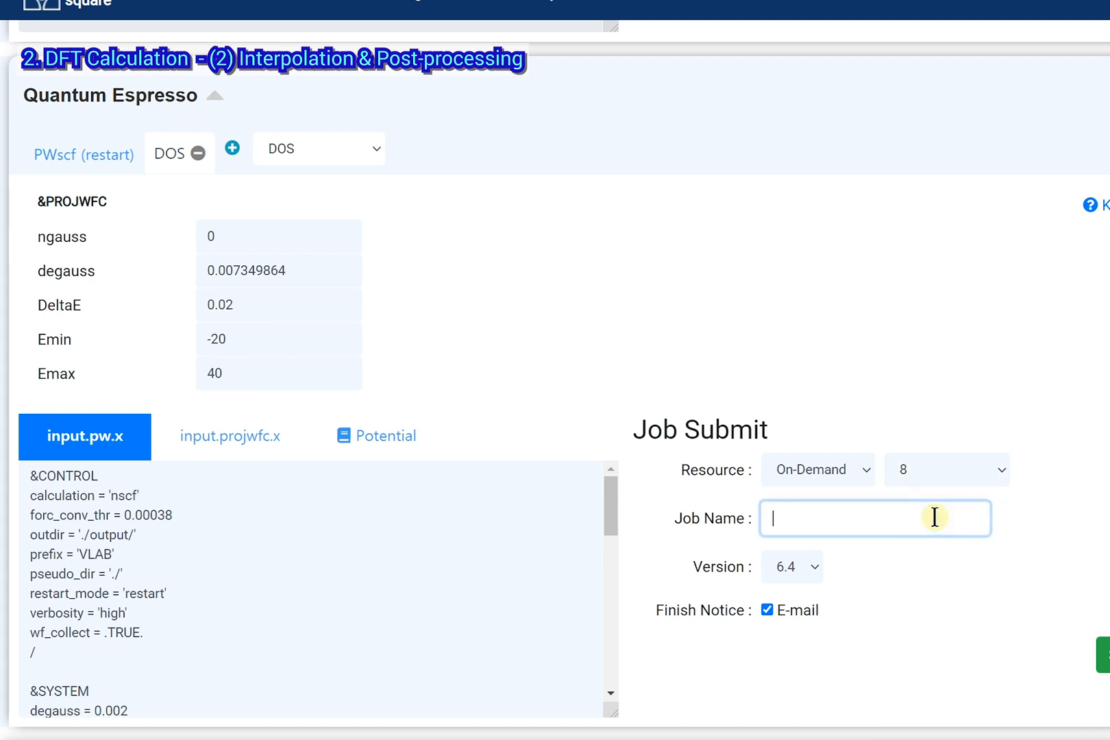
type("silicene.nscf")
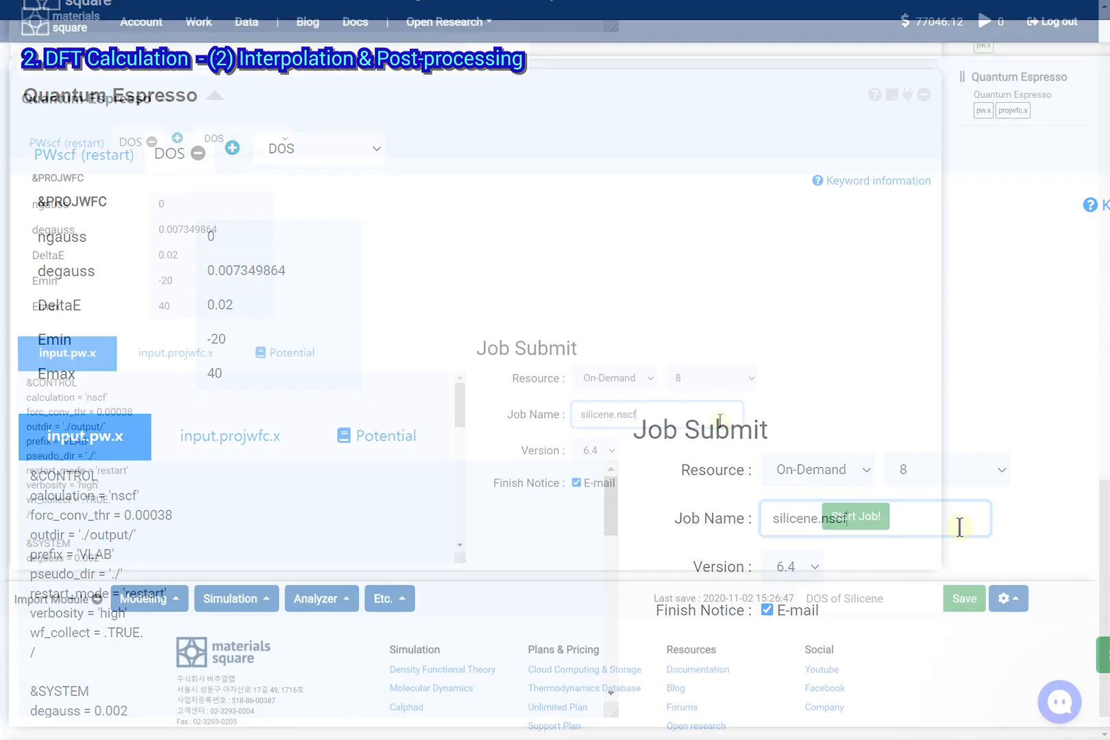
left_click(853, 516)
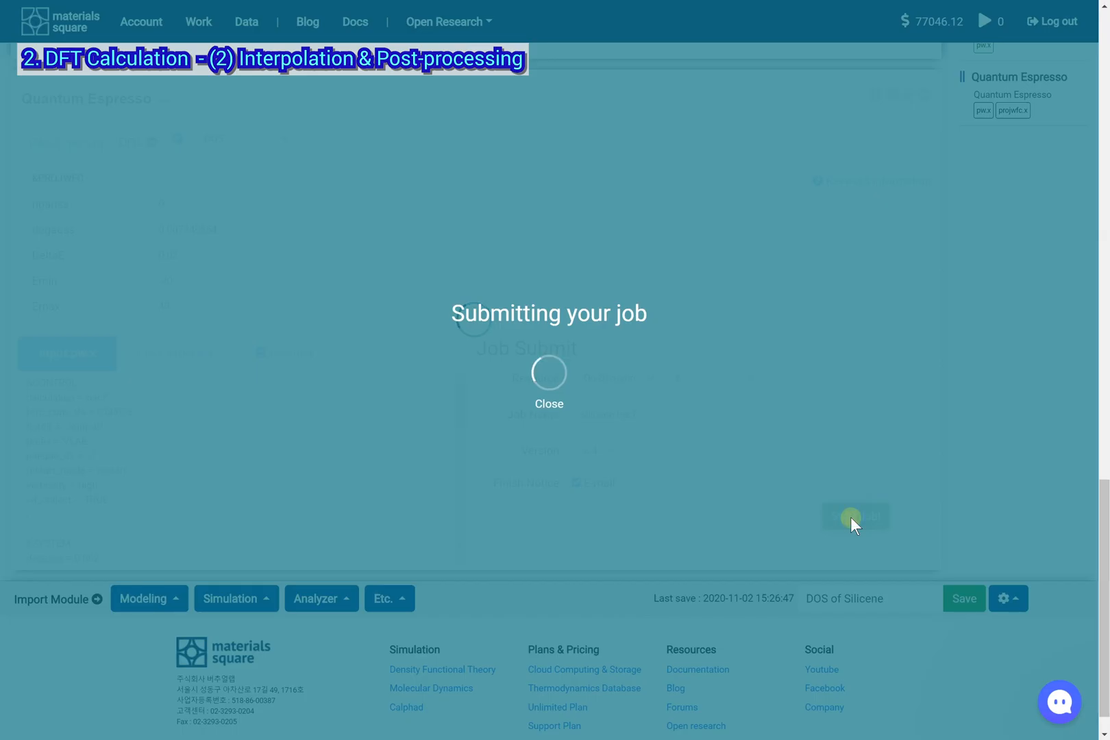
left_click(857, 516)
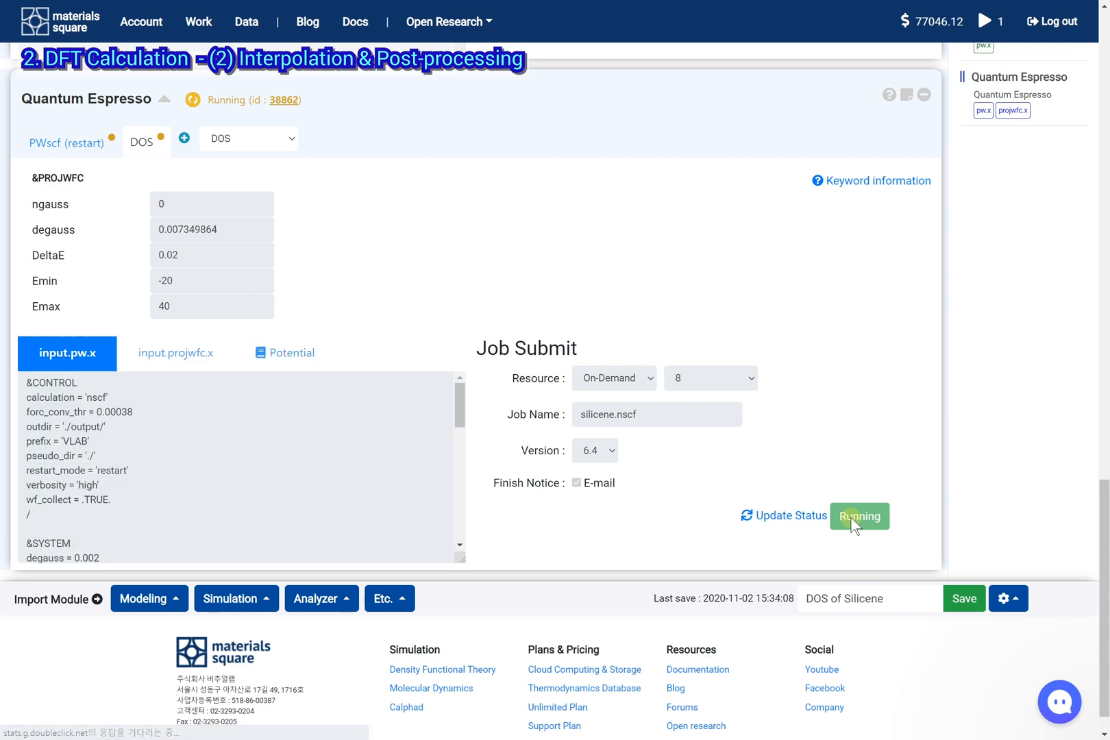
left_click(984, 21)
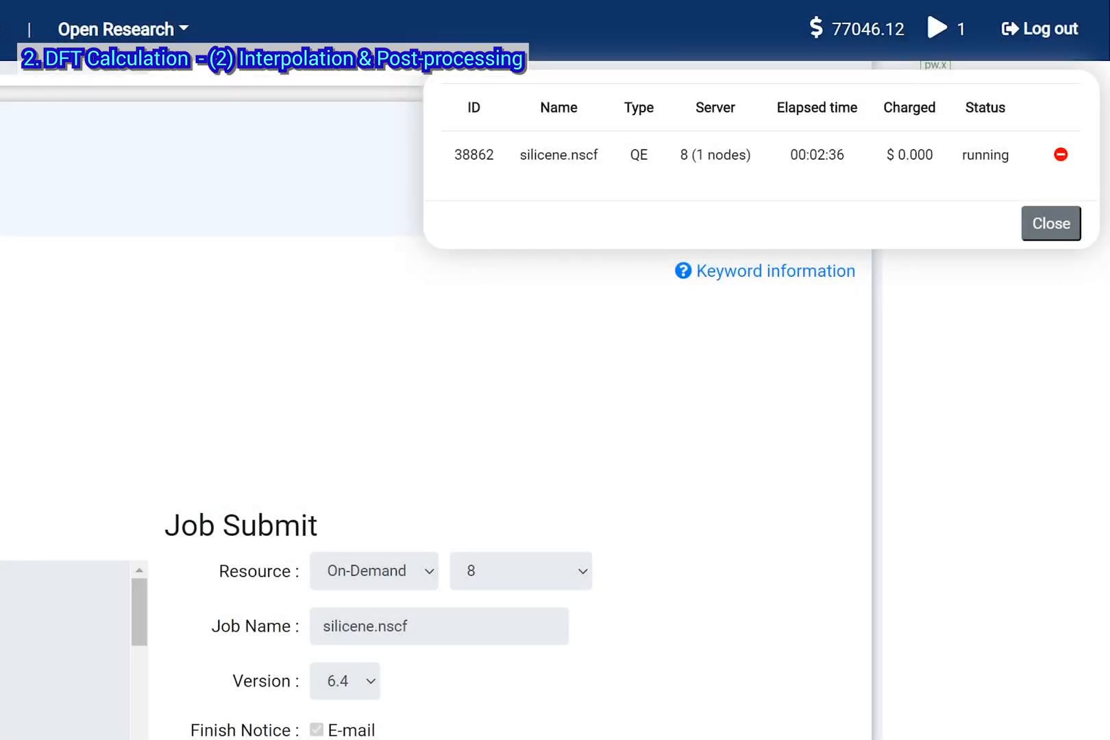
Refresh silicene DOS job 38862's status until it reports Successfully finished
left_click(1059, 154)
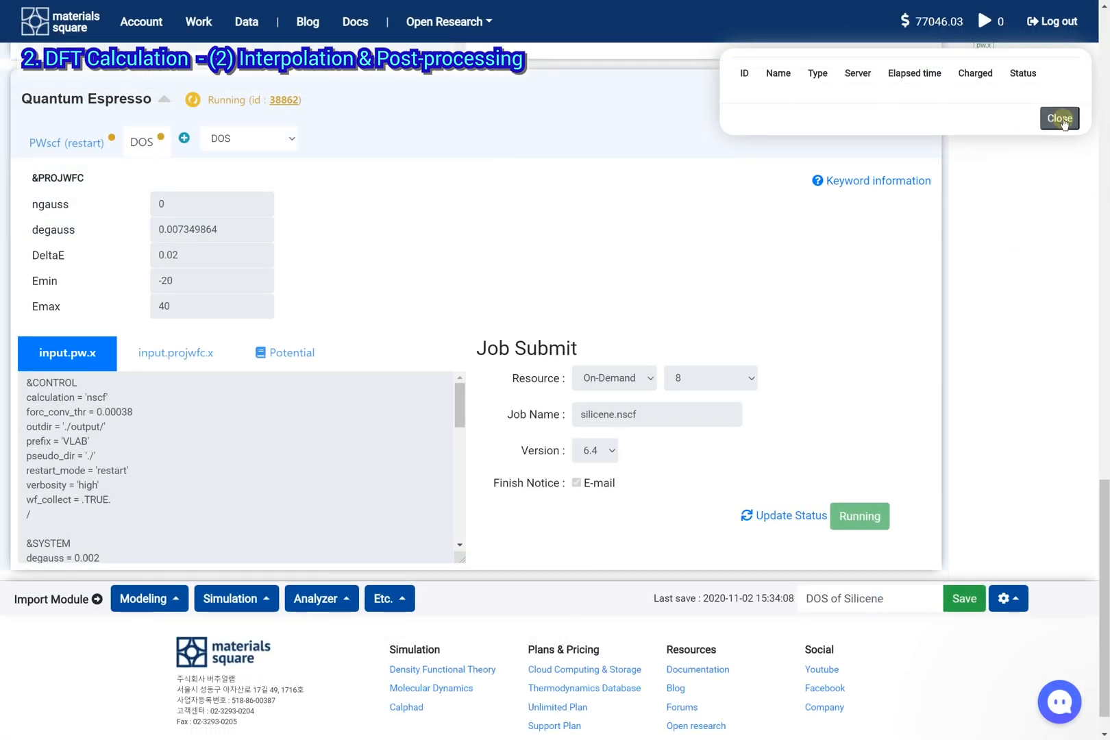
left_click(1060, 118)
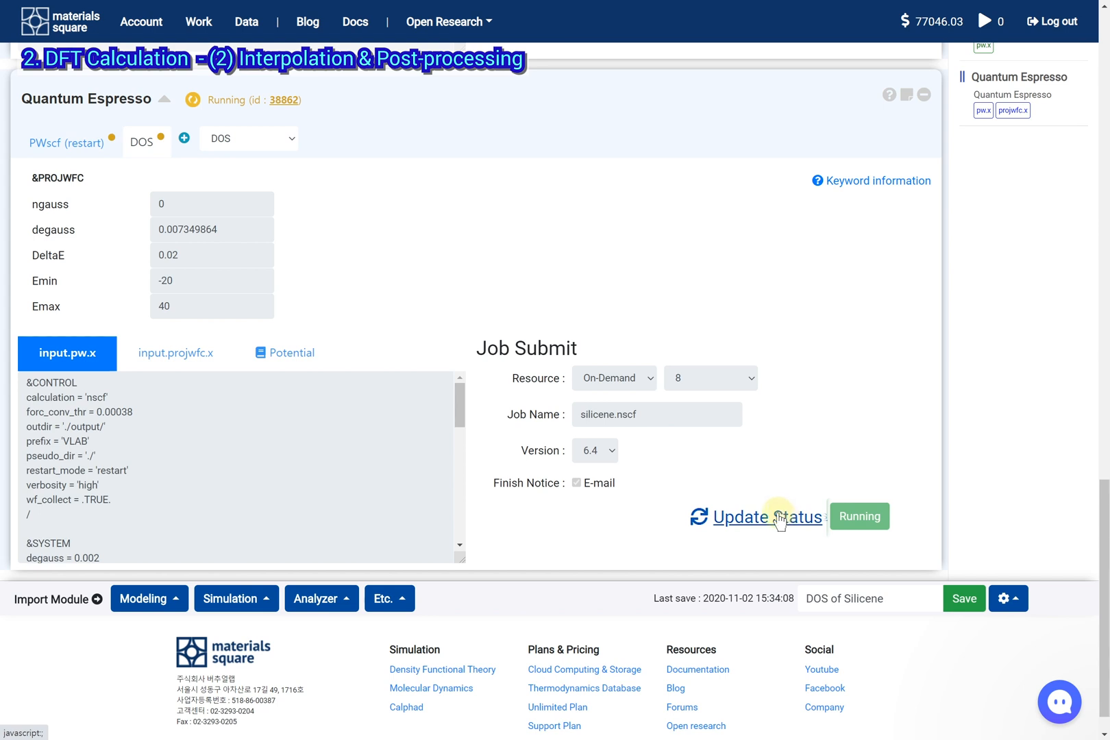
left_click(756, 516)
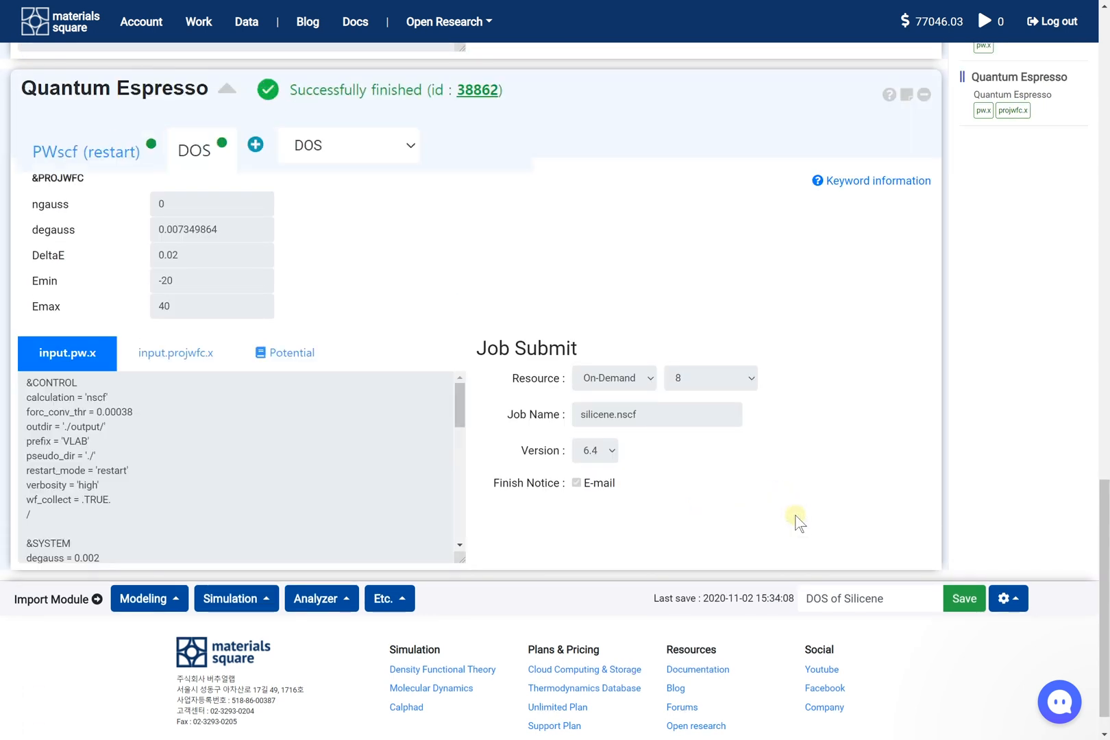
mouse_move(763, 515)
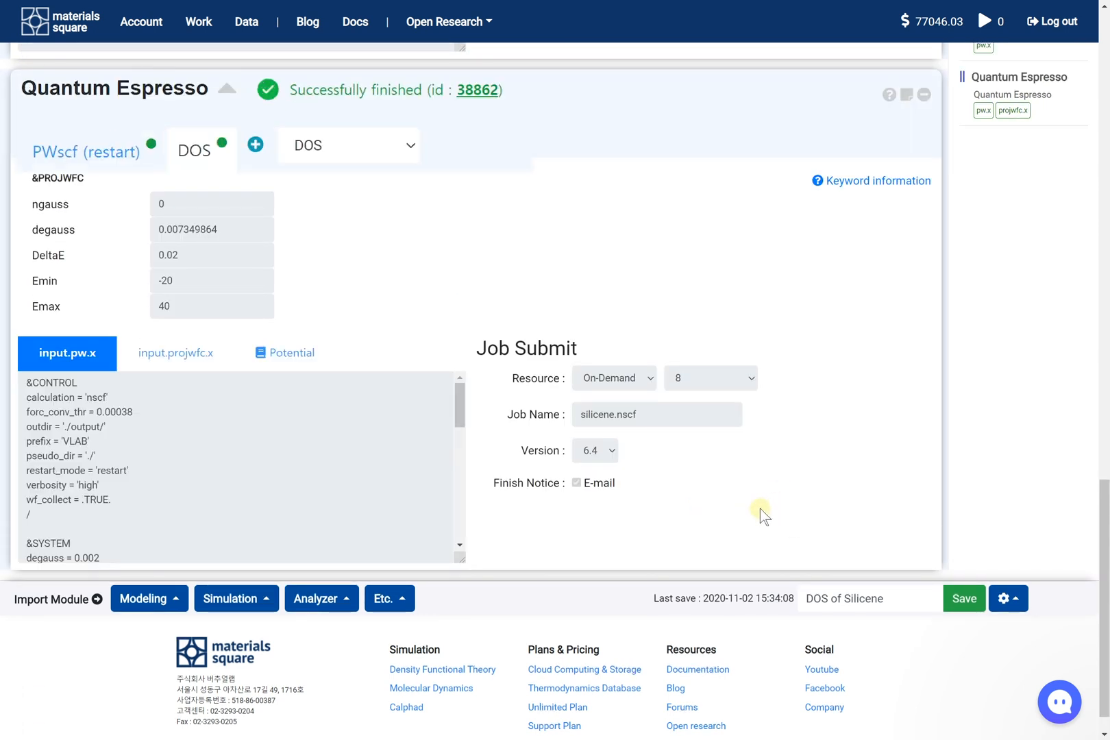
left_click(328, 598)
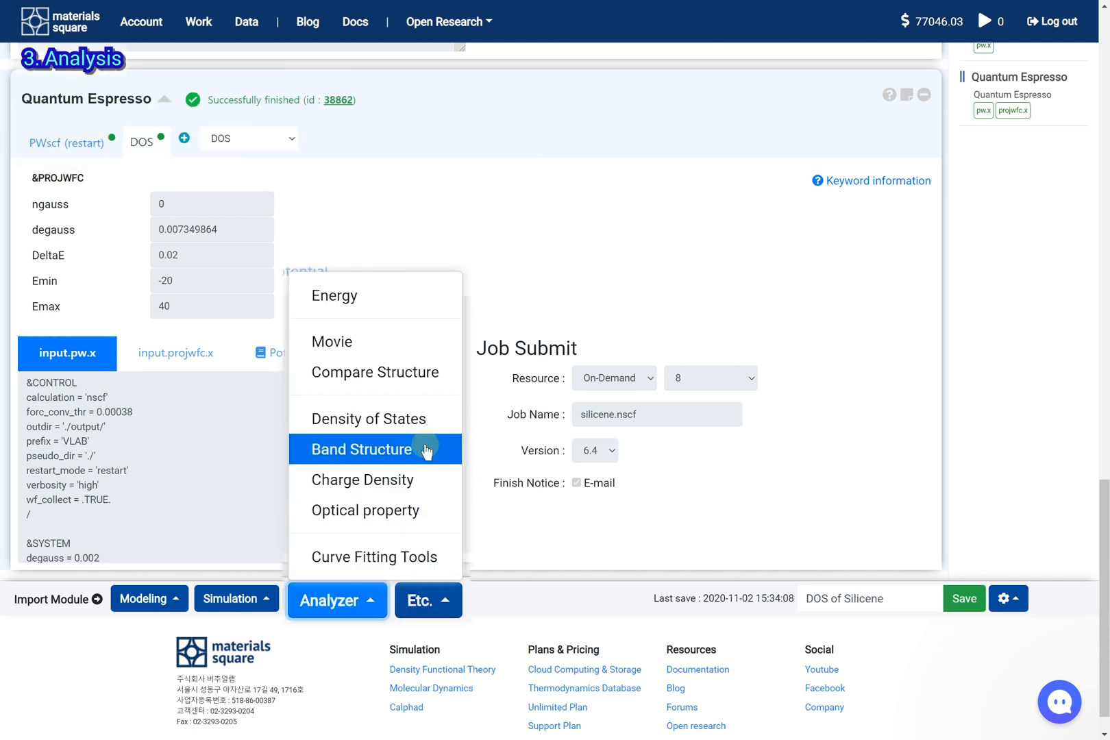
Add a Density of States analyzer and connect it to the Quantum Espresso DOS module
left_click(367, 418)
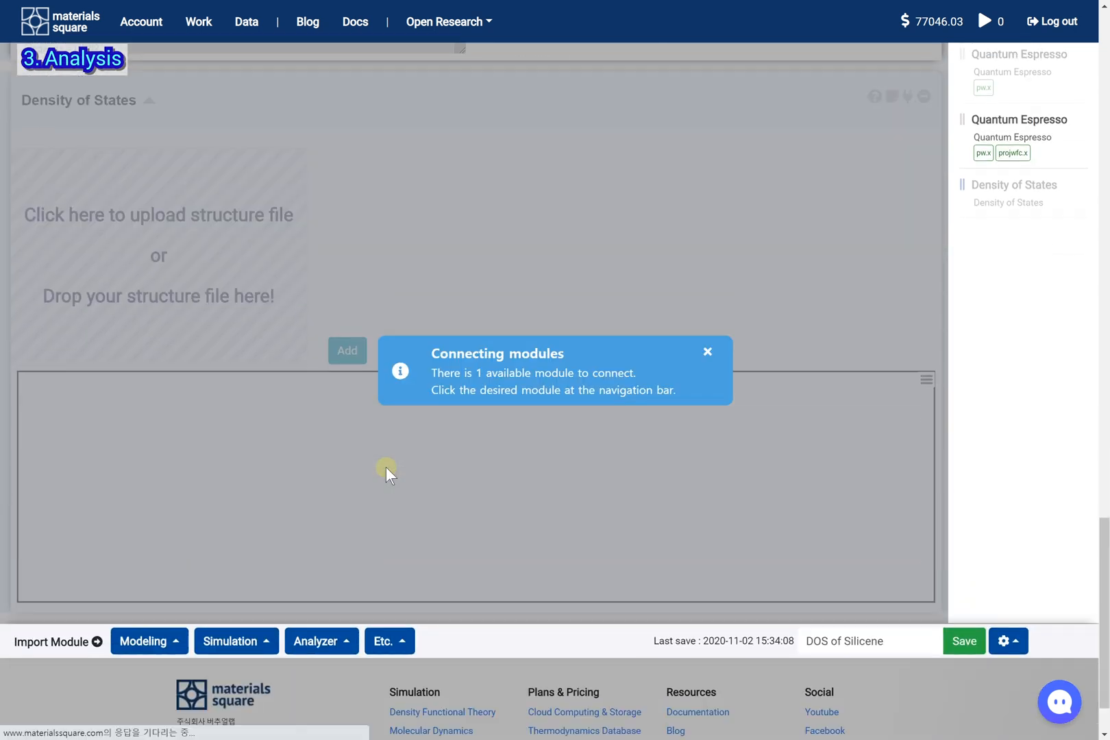
left_click(1019, 119)
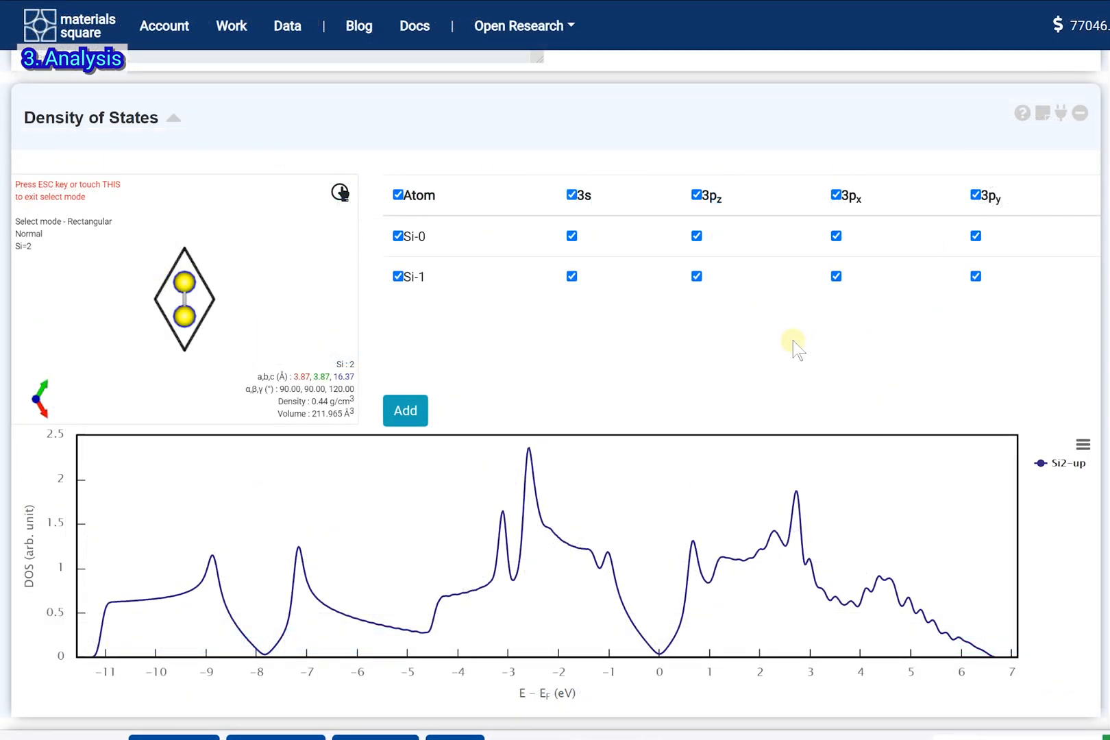
mouse_move(584, 434)
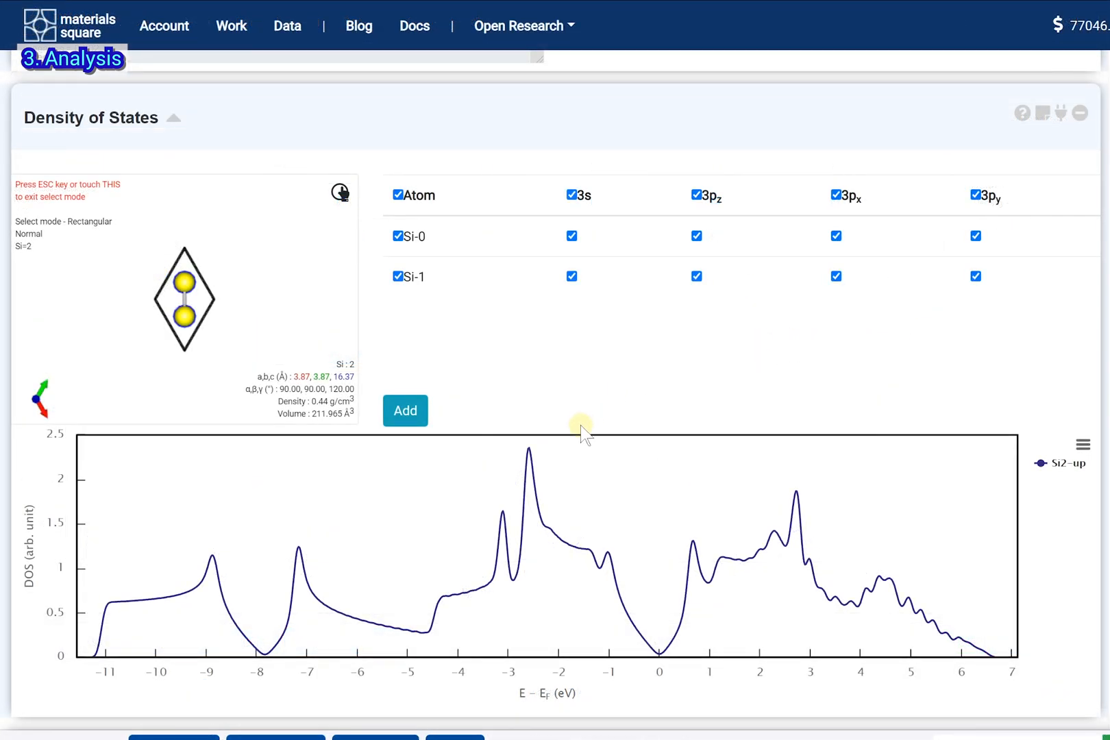
mouse_move(612, 556)
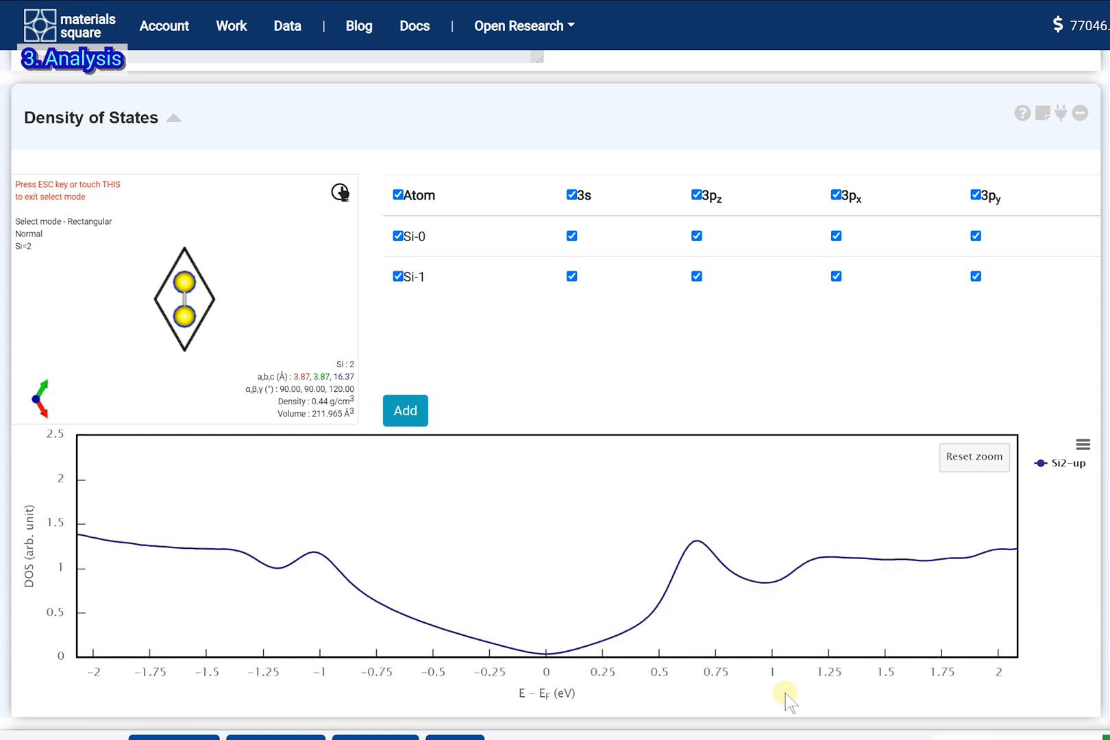
Reset the chart zoom and add a DOS projection onto atom Si-0 only, excluding Si-1
left_click(974, 457)
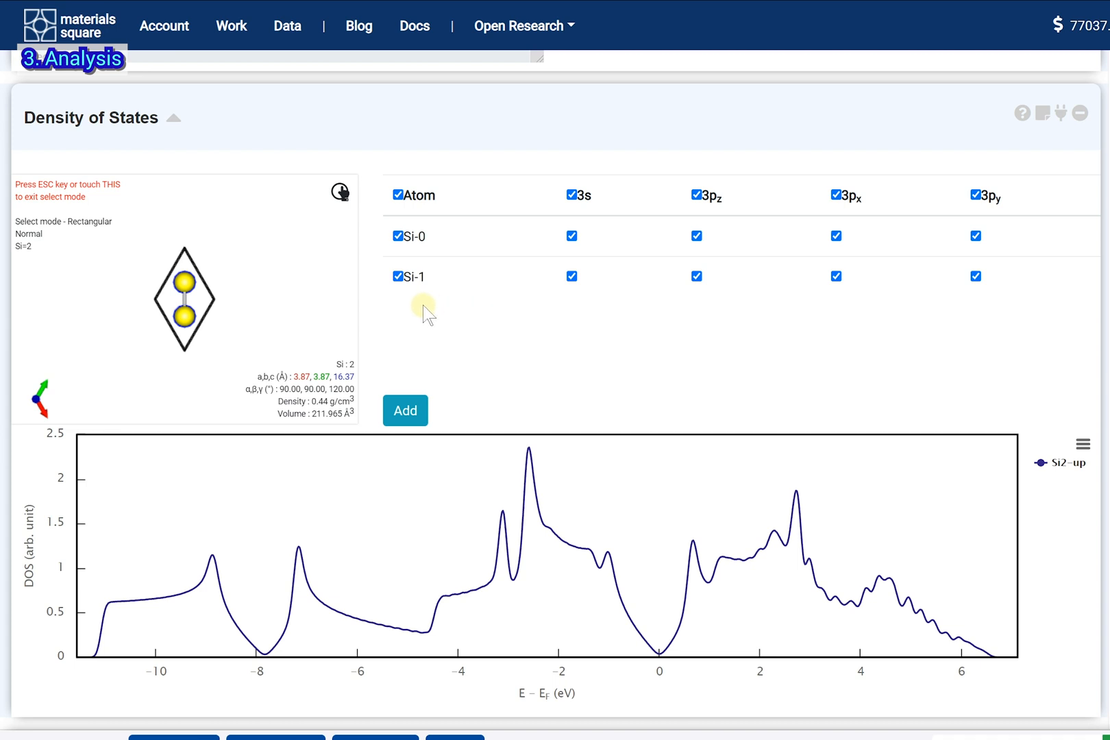
left_click(397, 276)
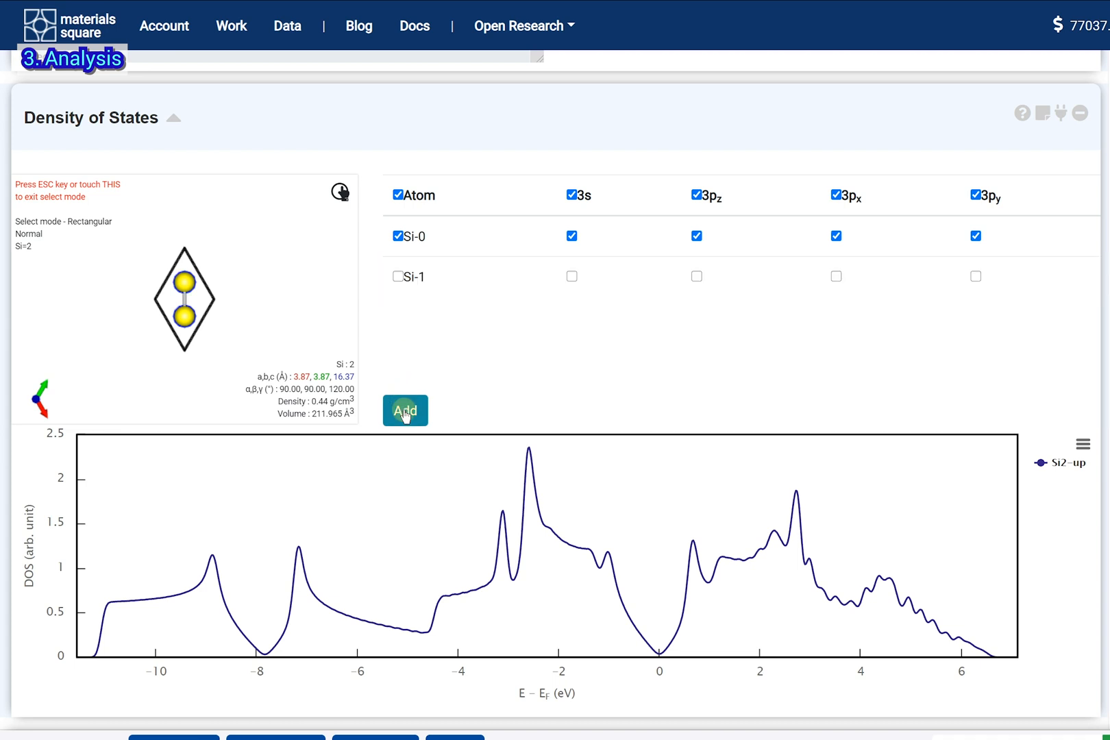
left_click(405, 410)
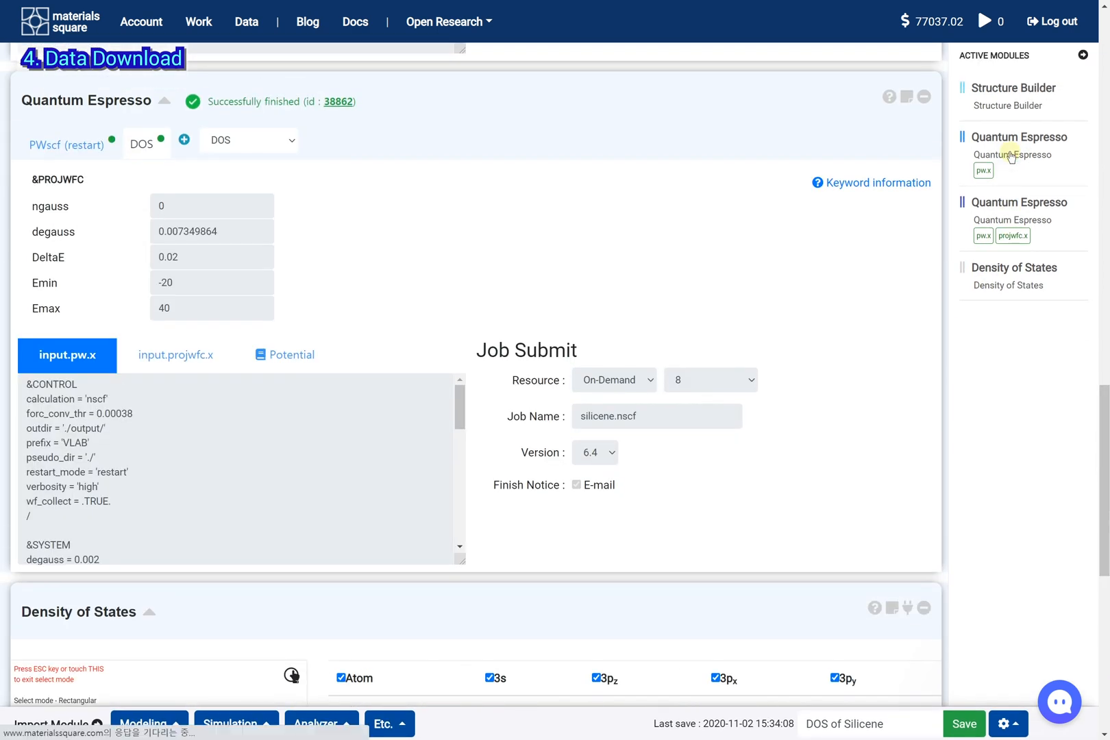
mouse_move(419, 104)
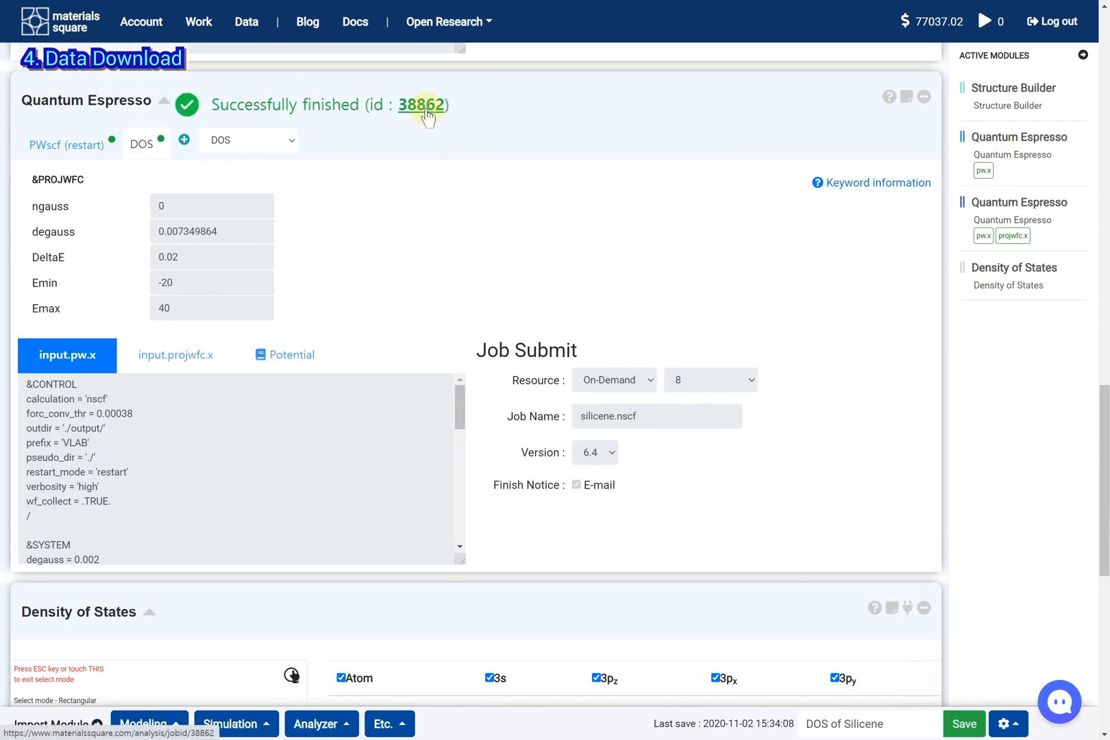
Open job 38862's data page and scroll to its file list
left_click(422, 105)
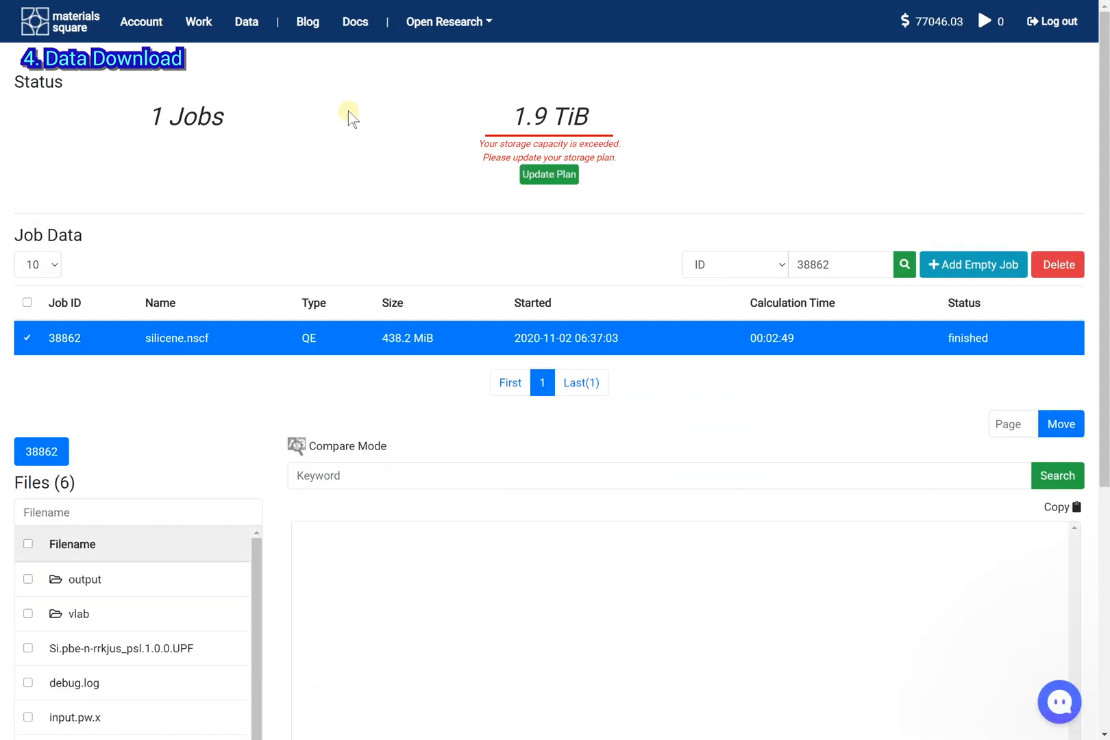
scroll("down", 3)
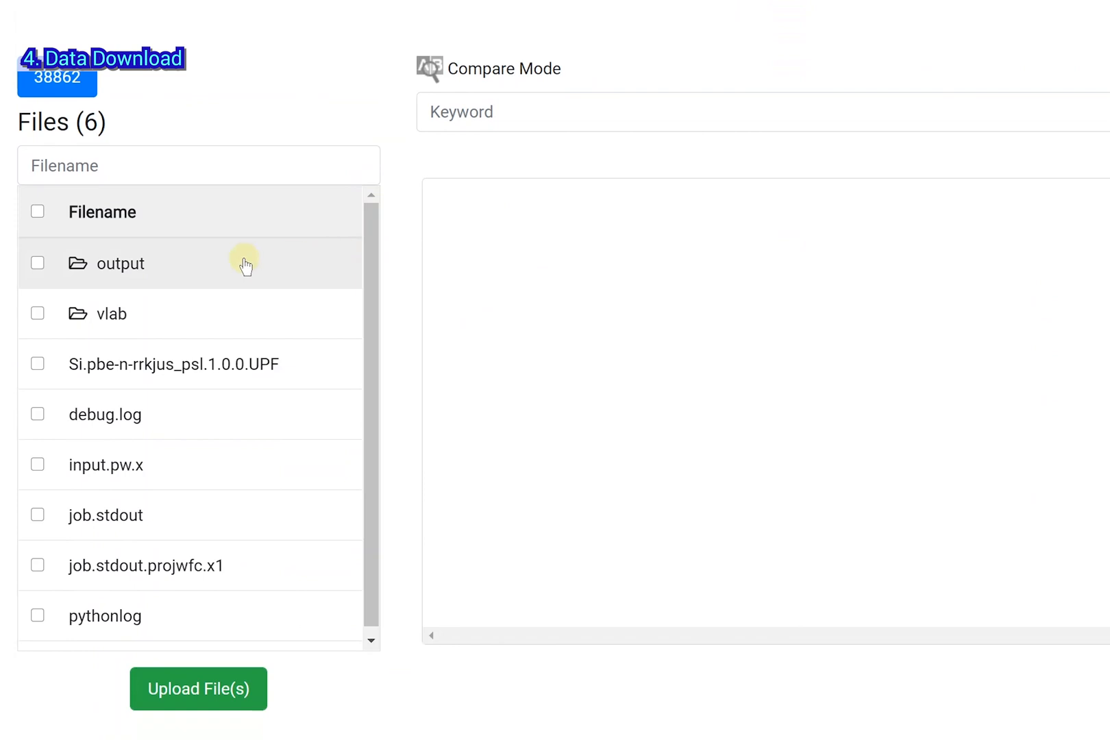
Preview VLAB.pdos_tot from the output folder and save it to Data-folder as MatSQ-Data.zip
left_click(119, 263)
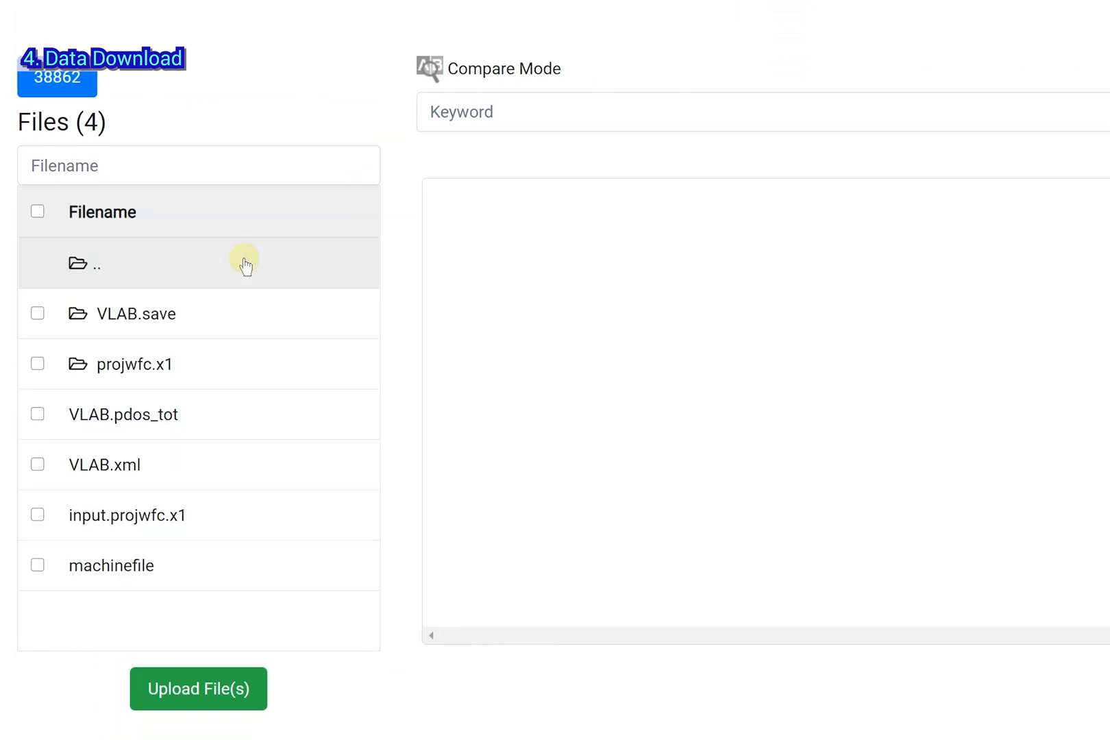
left_click(123, 414)
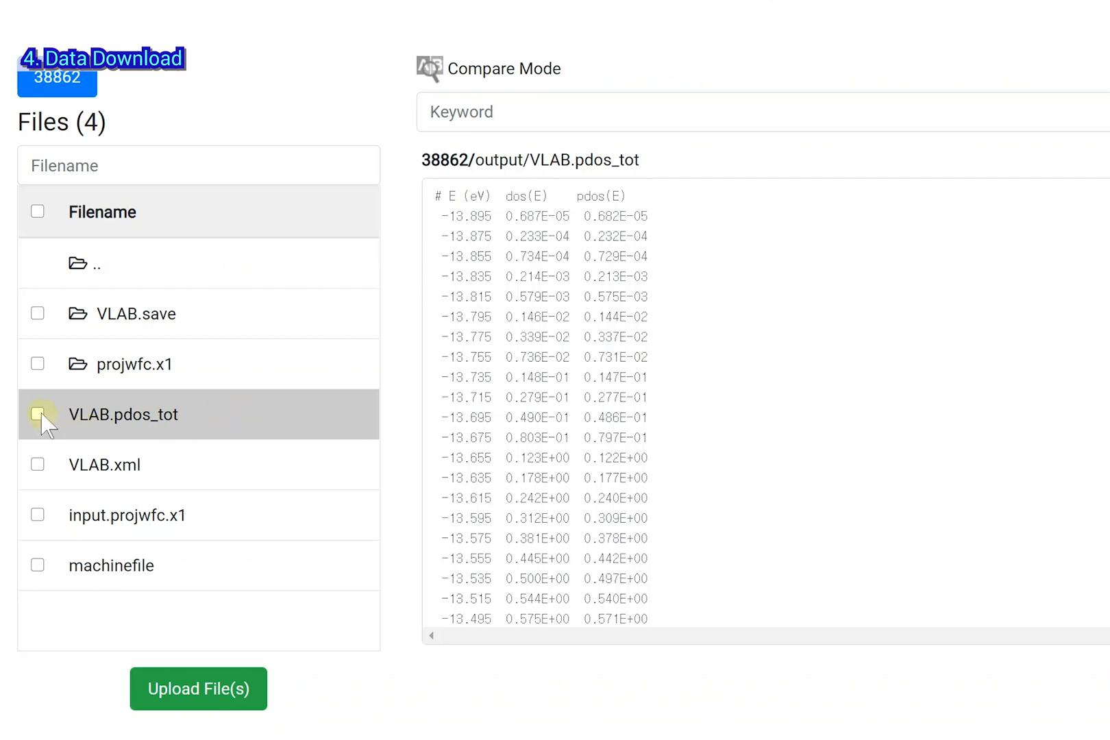
left_click(37, 415)
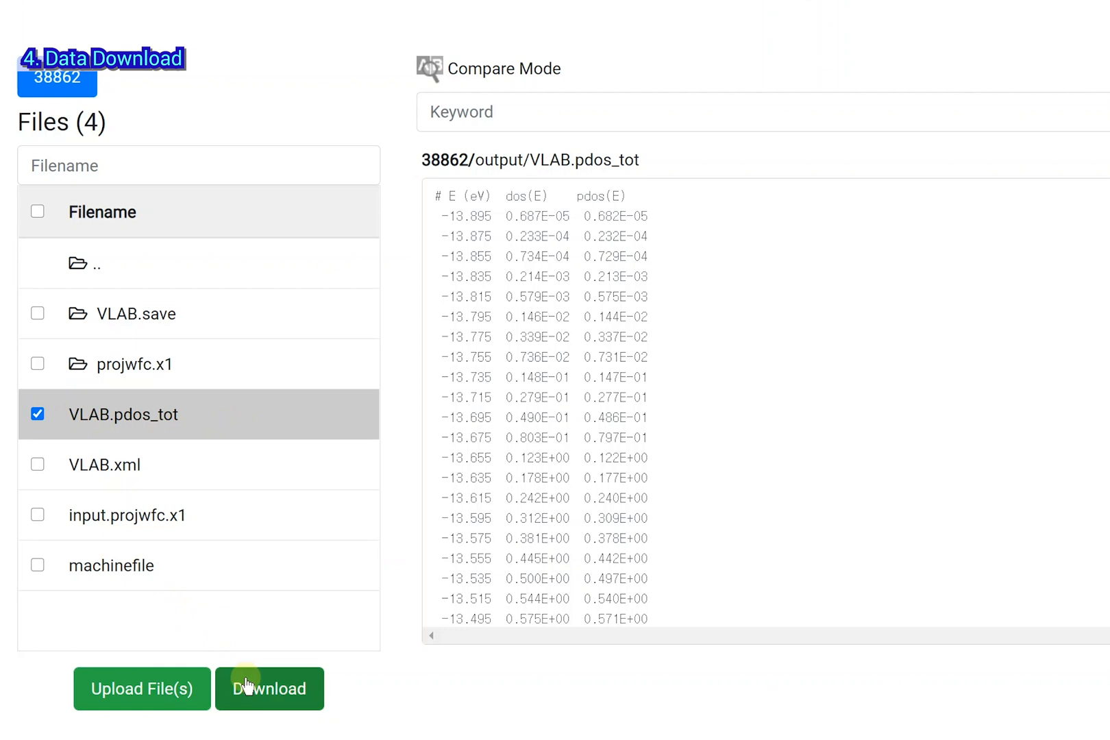
left_click(268, 688)
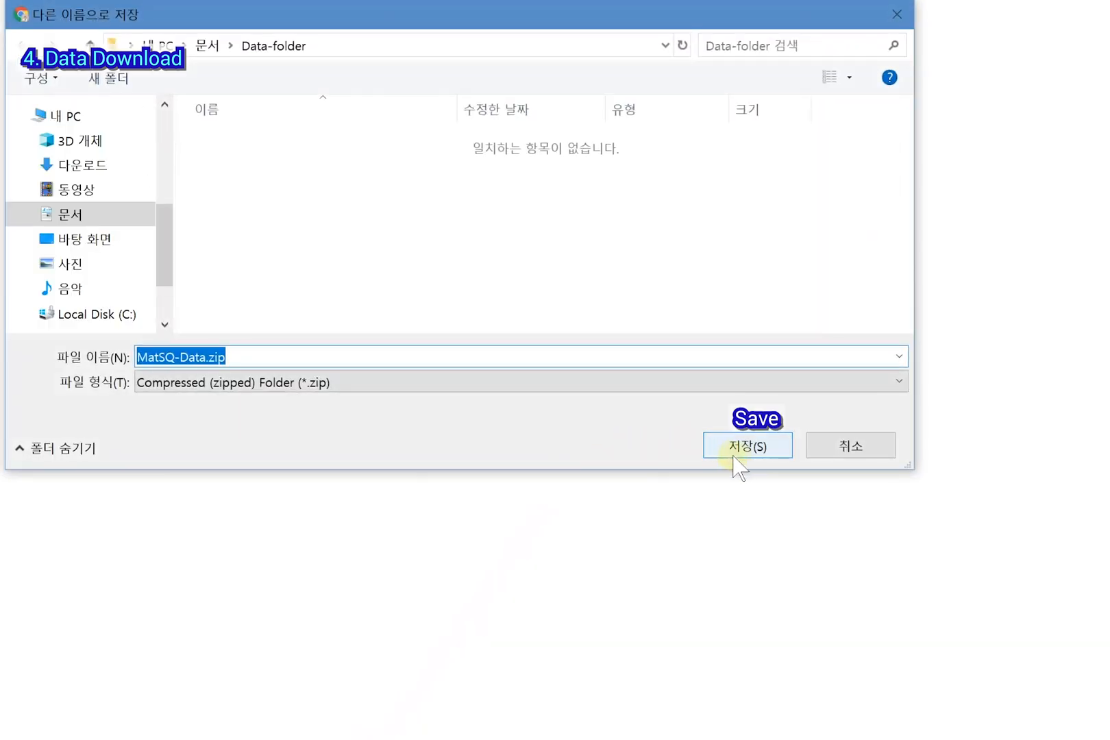
left_click(747, 445)
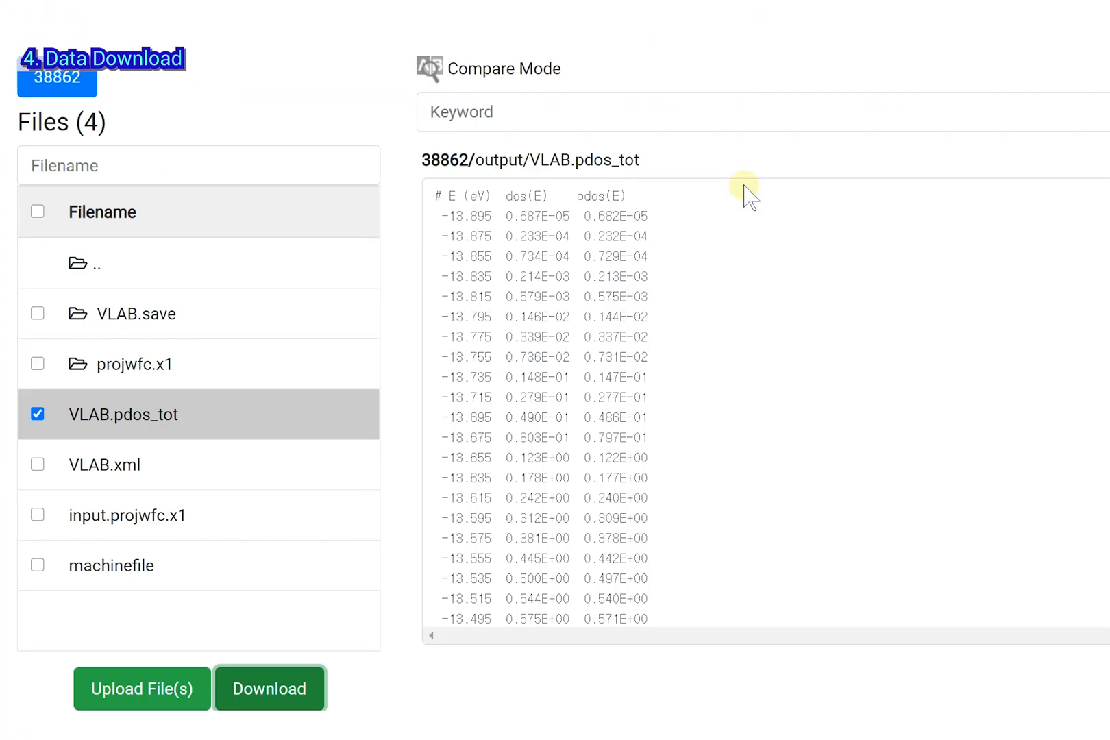
mouse_move(398, 312)
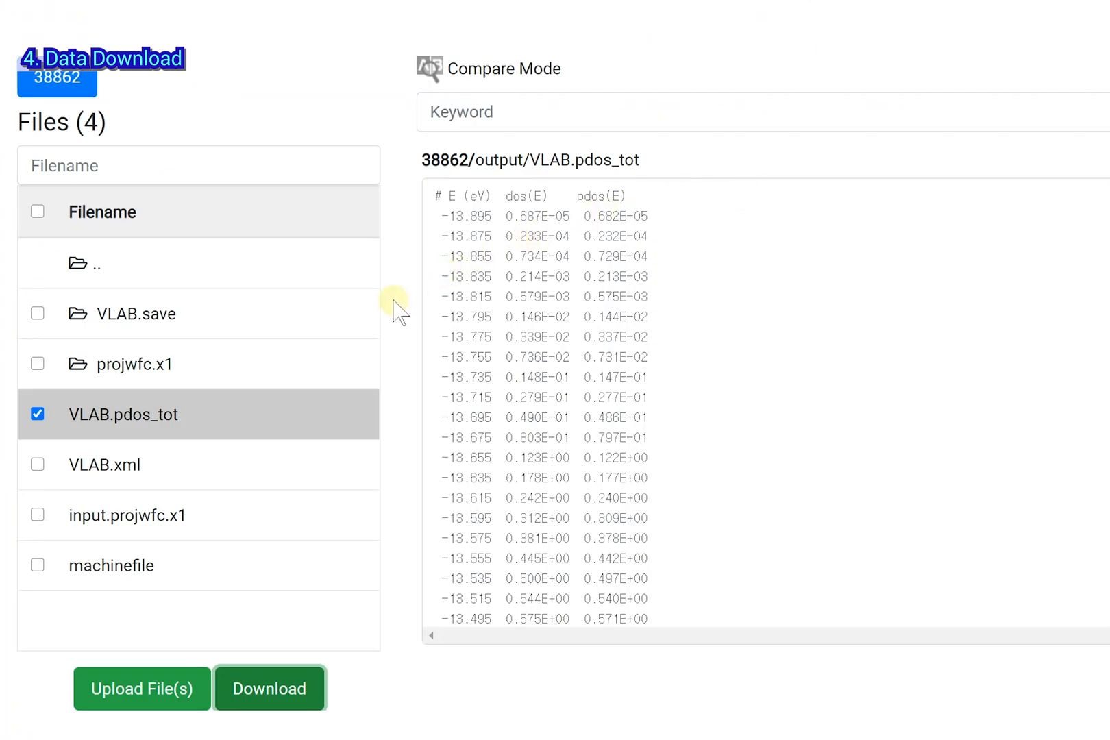
mouse_move(228, 347)
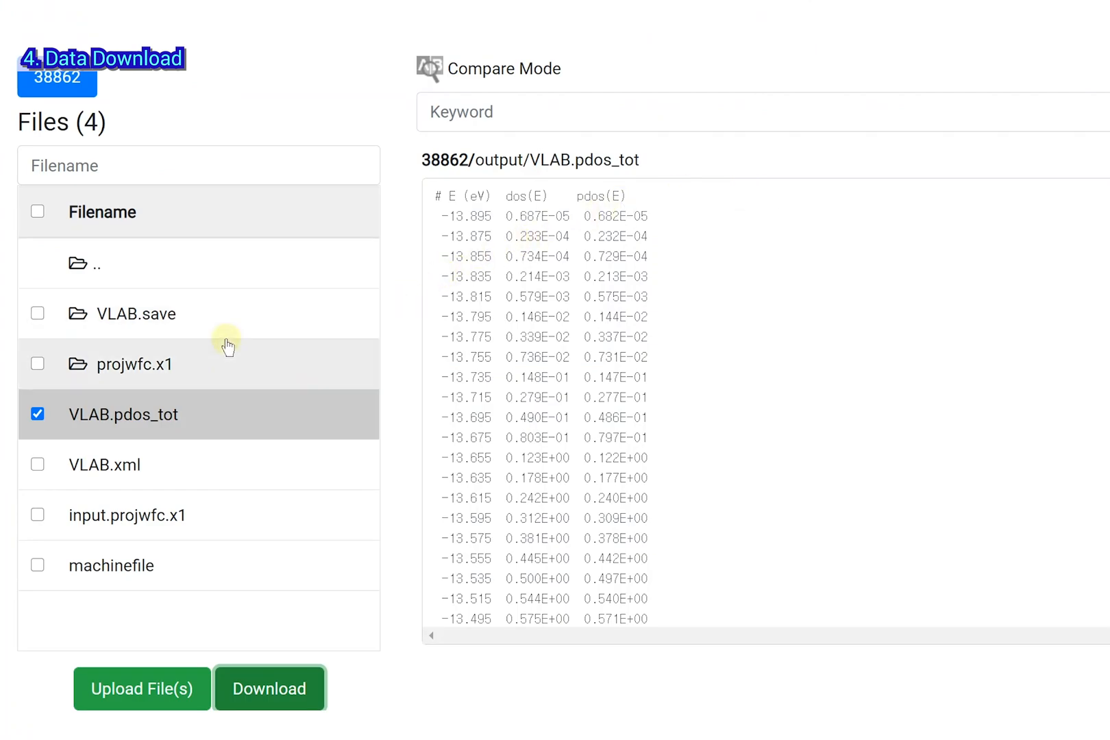